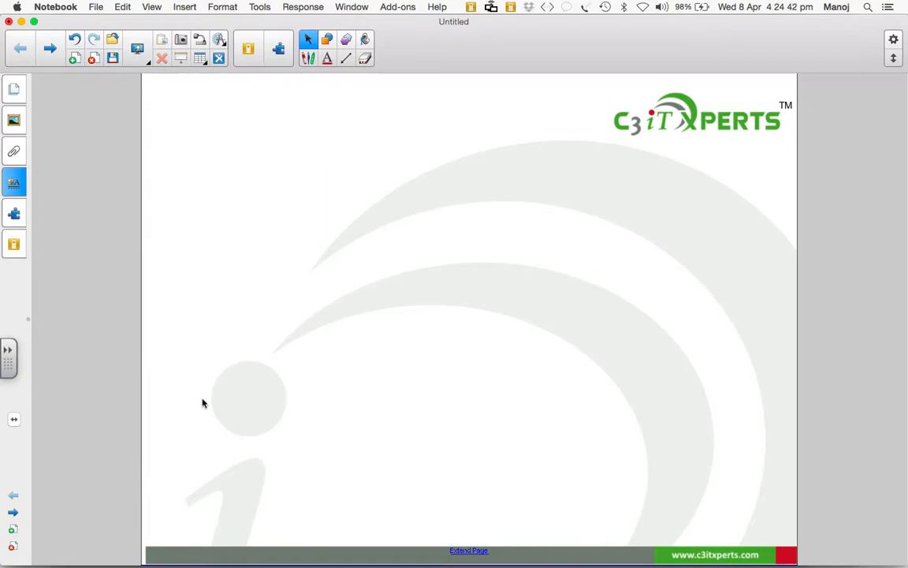
# Go to the Object Animation page with the red bar and blue square.
pyautogui.click(50, 49)
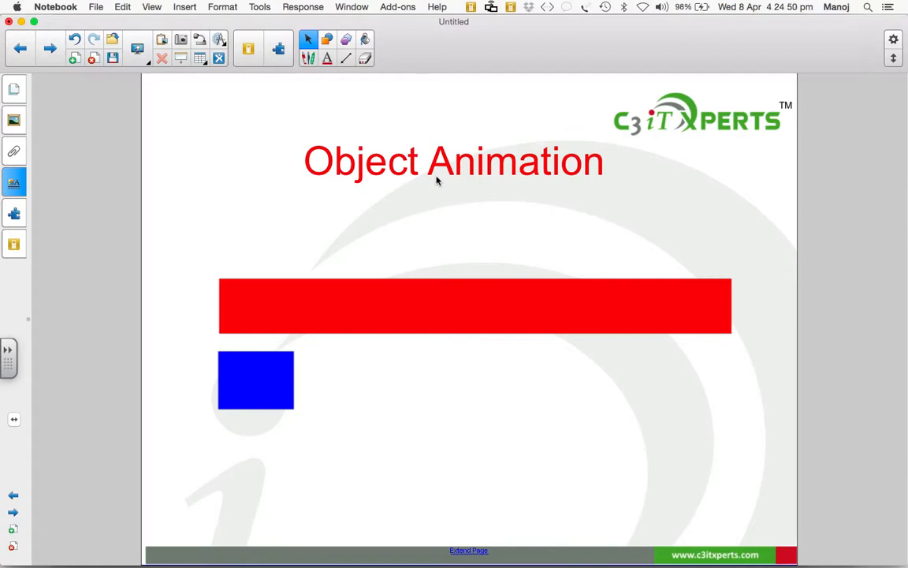
pyautogui.moveTo(378, 204)
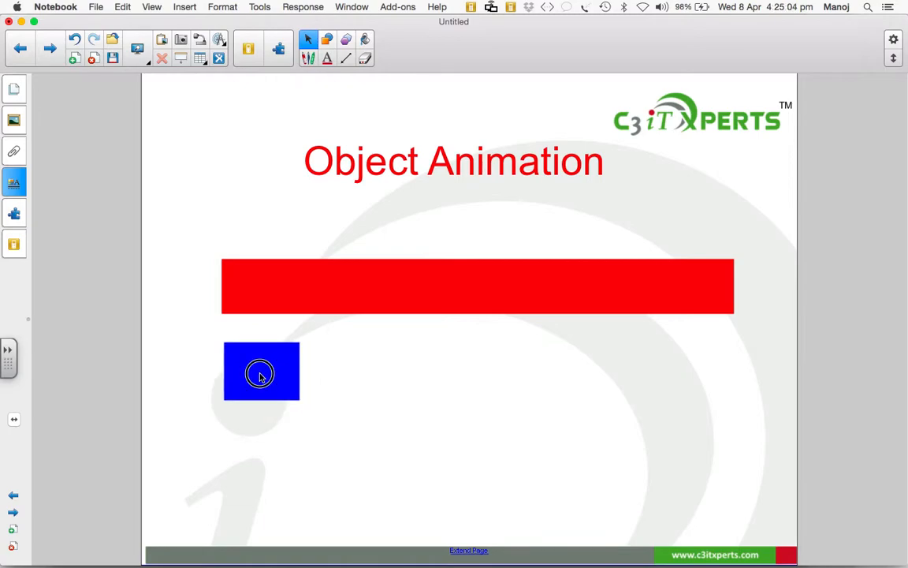
# Drag the blue square onto the left end of the red bar and select it.
pyautogui.moveTo(262, 372); pyautogui.dragTo(260, 287)
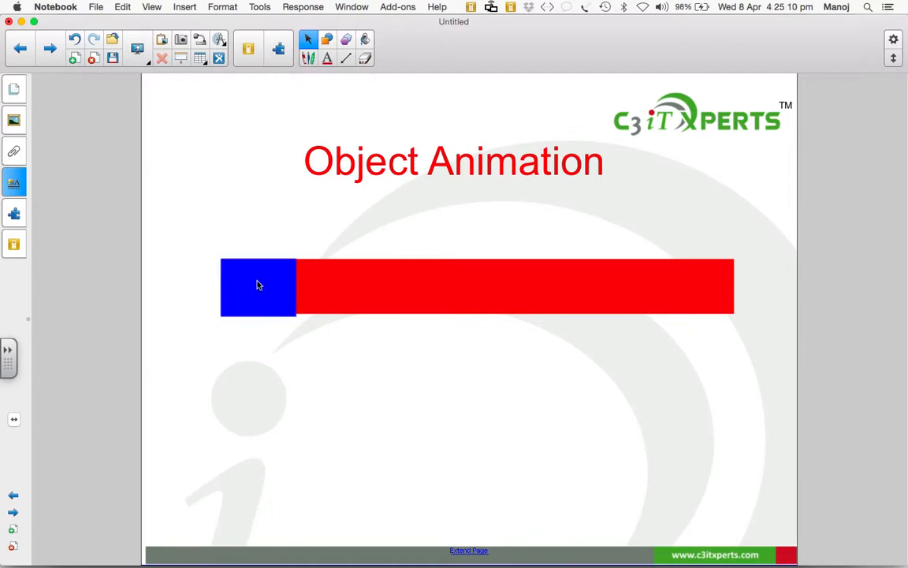
pyautogui.click(258, 287)
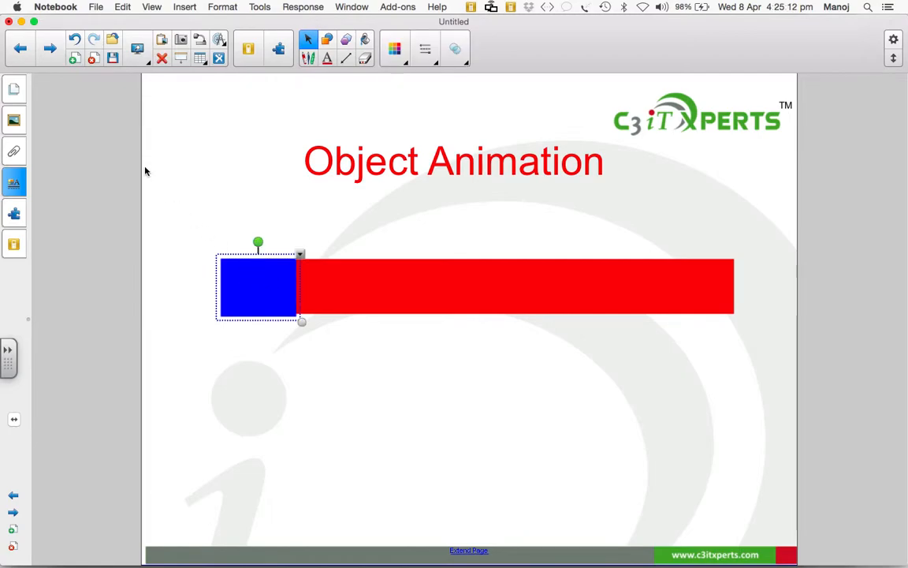
pyautogui.moveTo(219, 374)
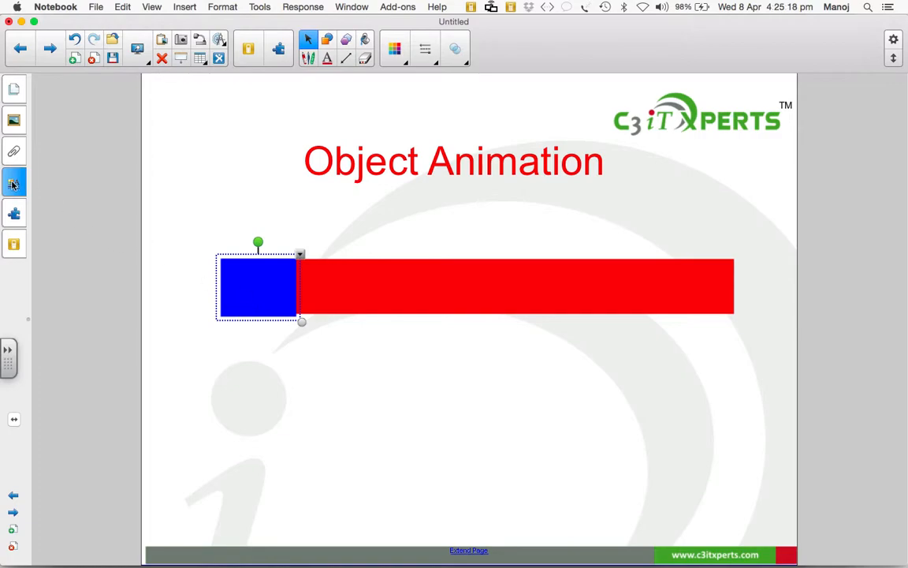
# Animate the square: Flip around axis, Right Edge, Slow speed, Repeats None, triggered on click.
pyautogui.click(13, 183)
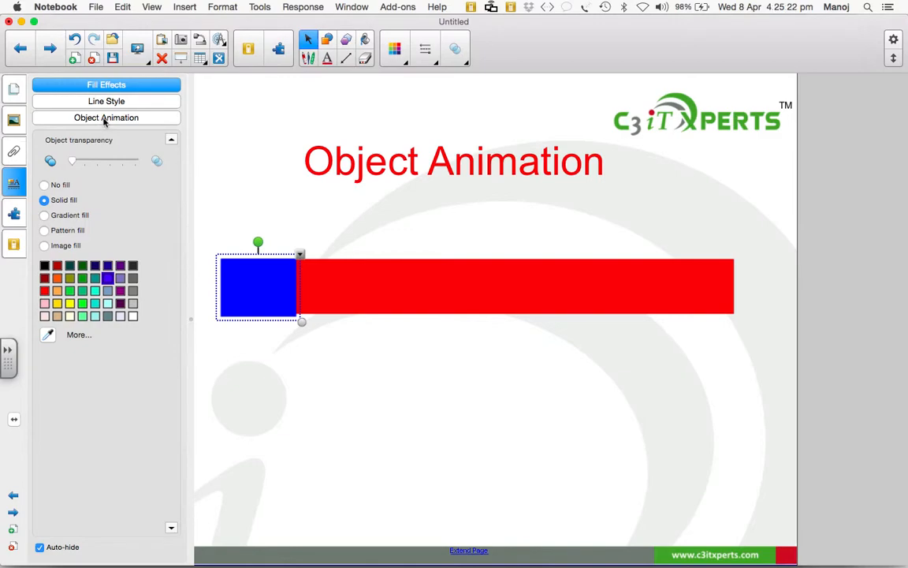
pyautogui.click(107, 117)
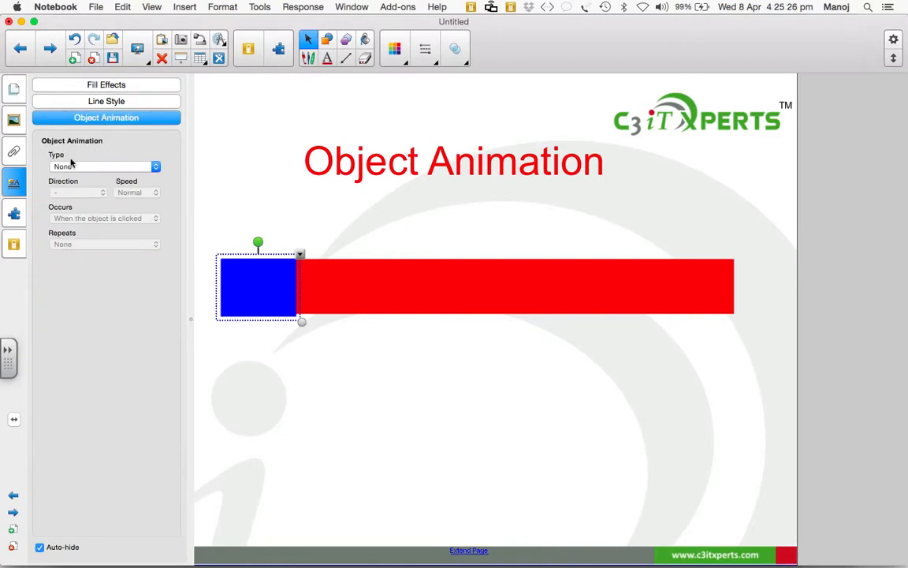
pyautogui.moveTo(107, 167)
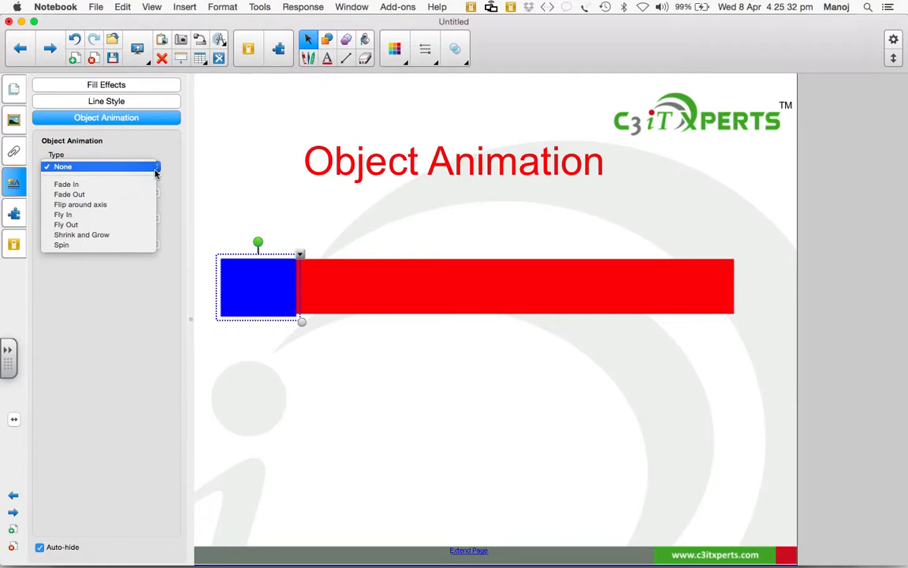
pyautogui.moveTo(80, 204)
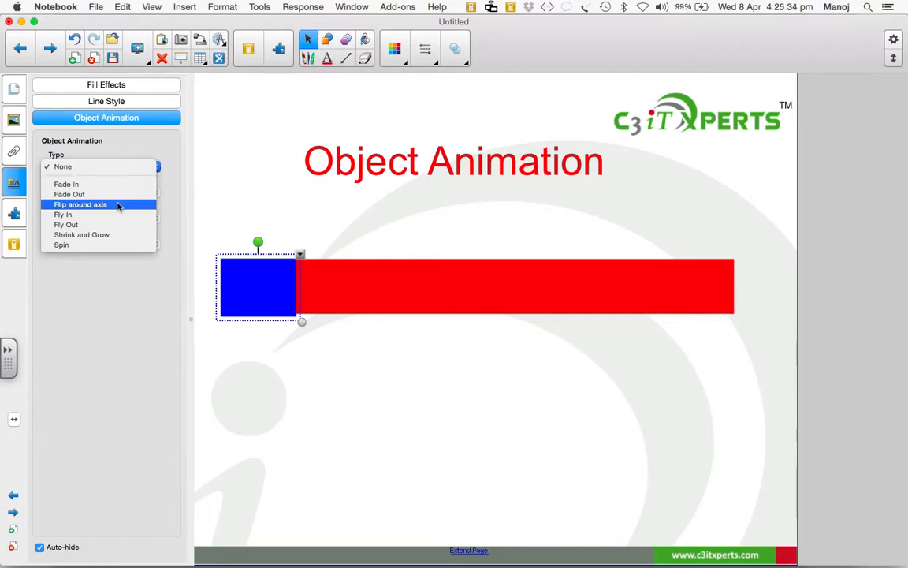
pyautogui.click(79, 205)
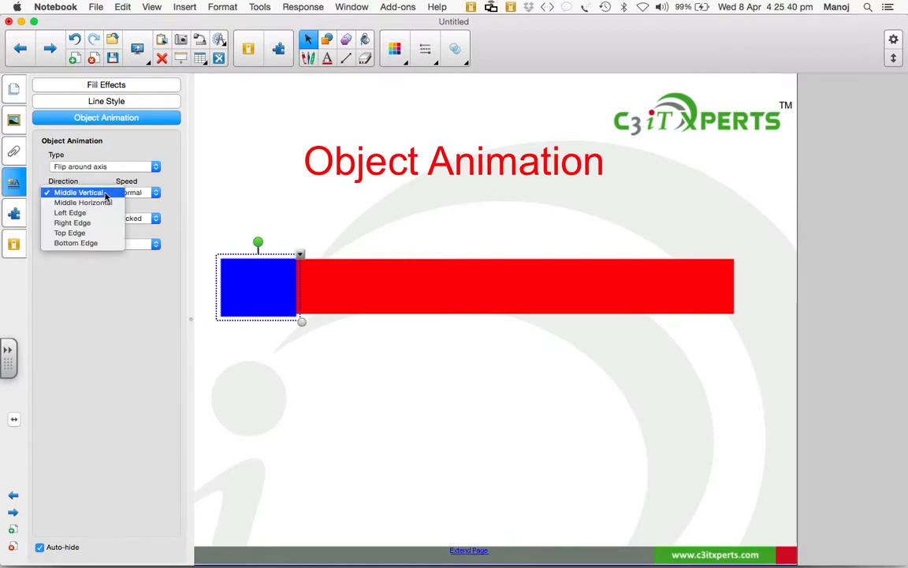
pyautogui.moveTo(72, 222)
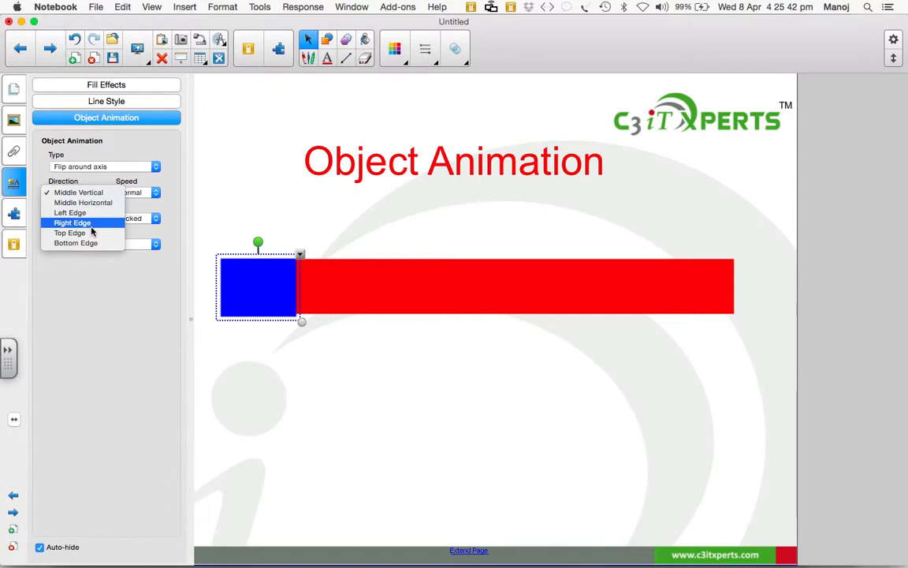
pyautogui.click(73, 222)
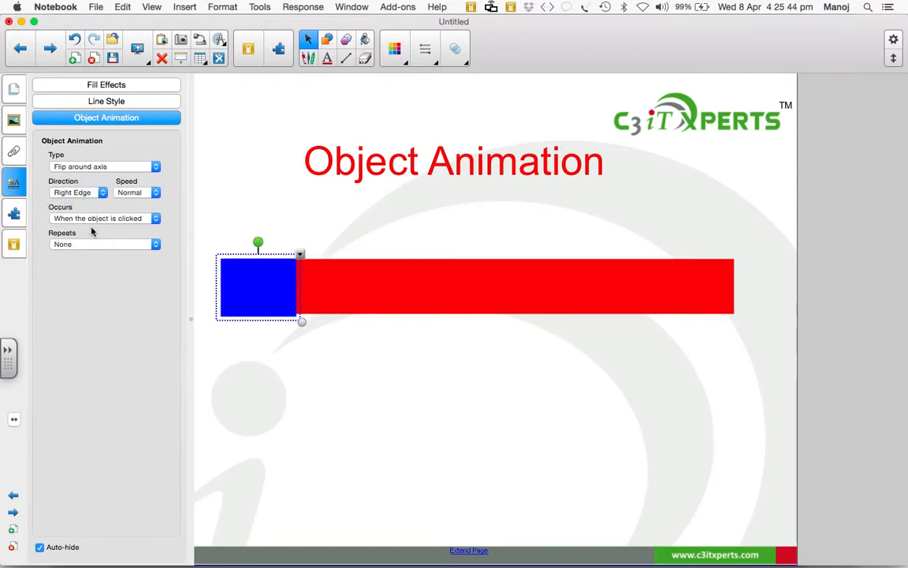
pyautogui.moveTo(158, 199)
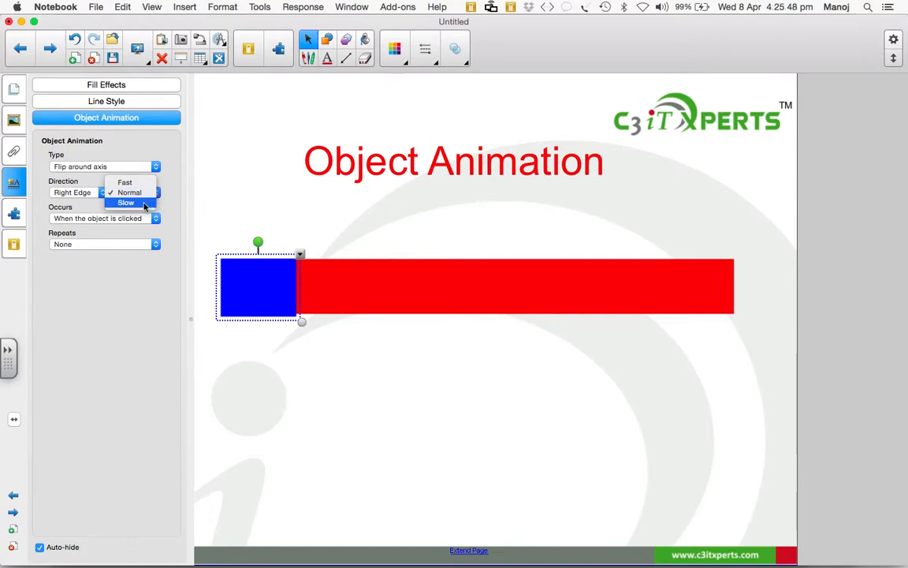
pyautogui.click(127, 202)
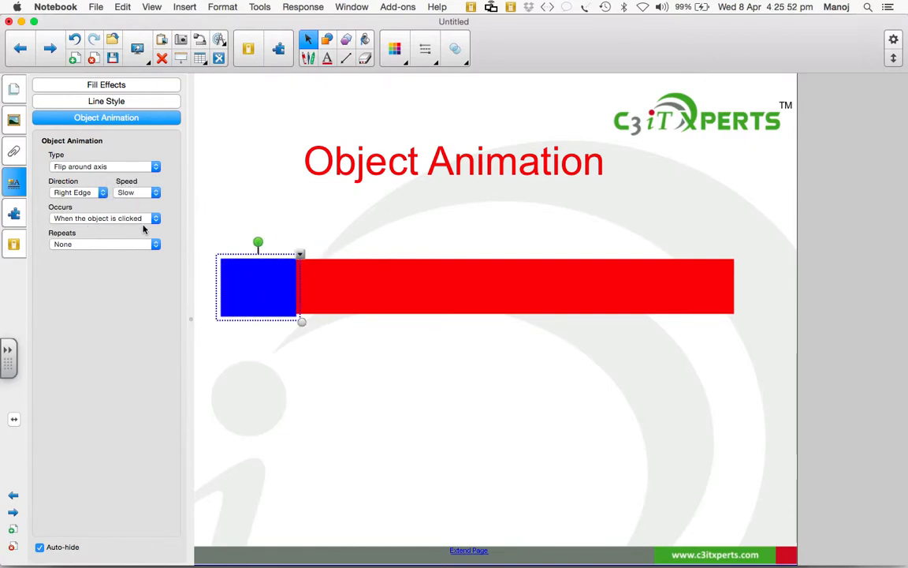
pyautogui.moveTo(107, 246)
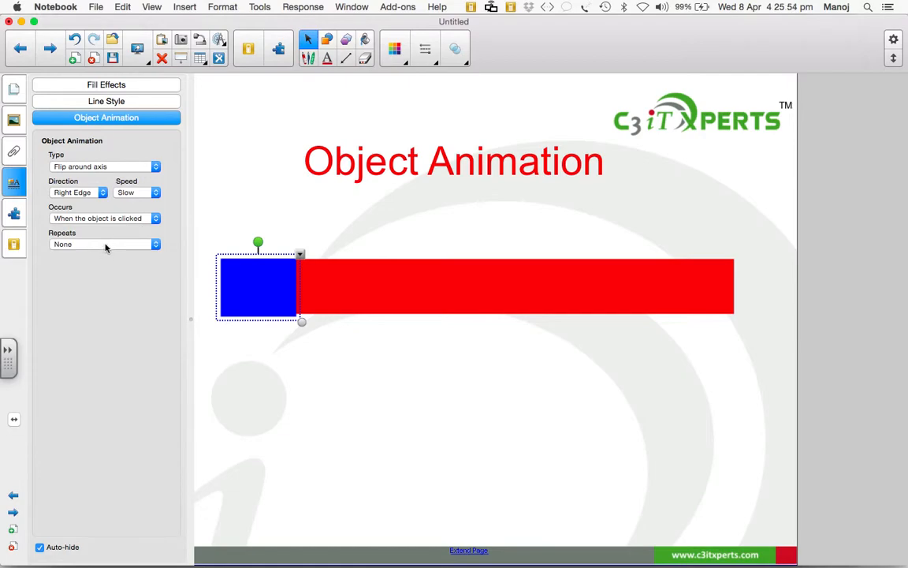
pyautogui.click(103, 243)
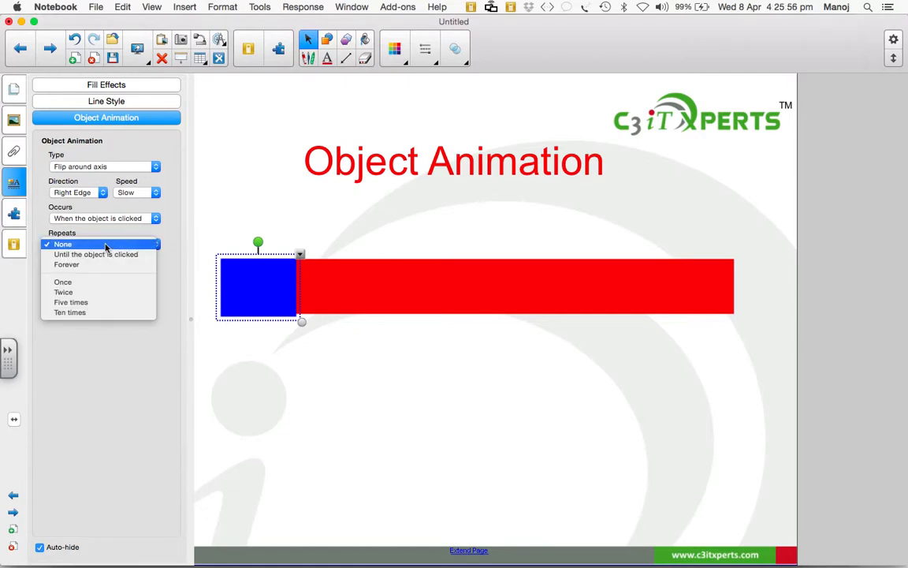
pyautogui.click(63, 243)
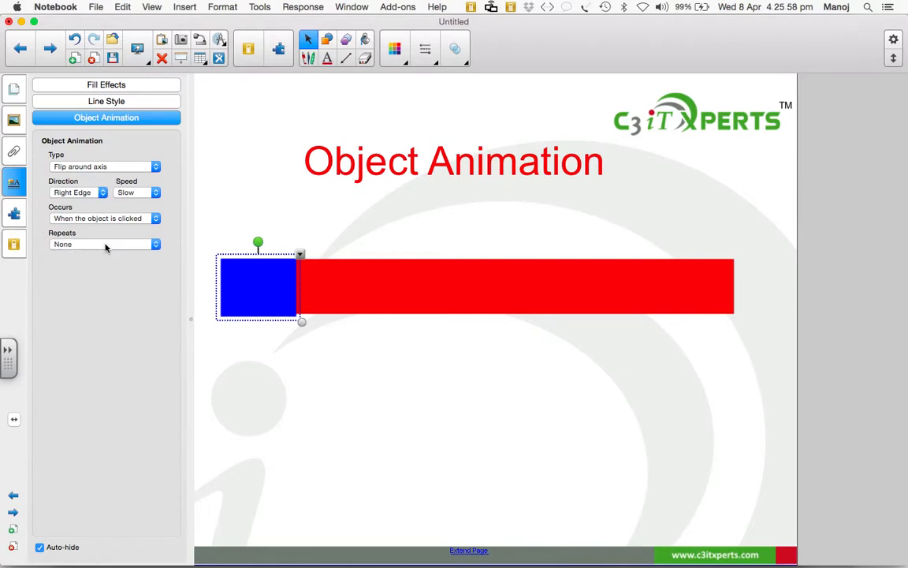
pyautogui.moveTo(300, 391)
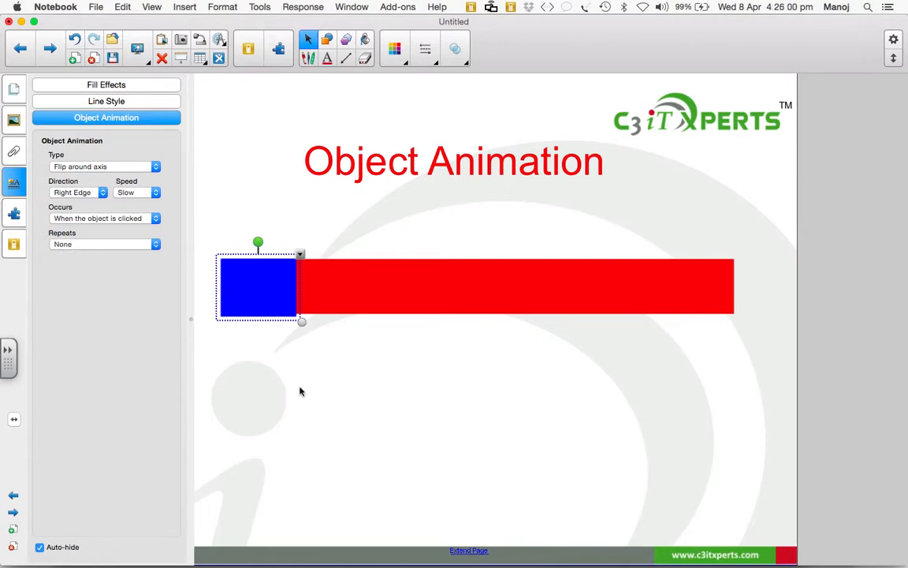
pyautogui.click(299, 391)
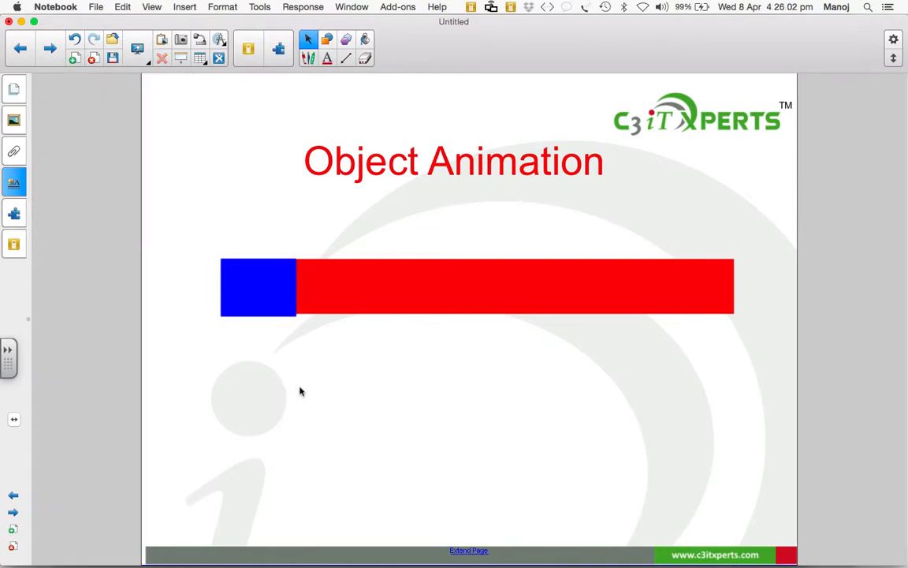
pyautogui.moveTo(167, 90)
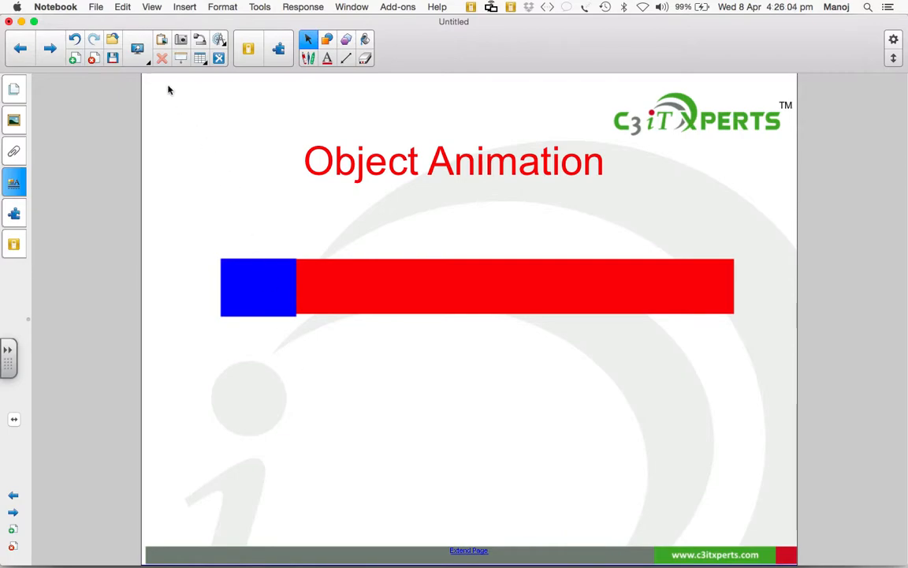
pyautogui.click(137, 49)
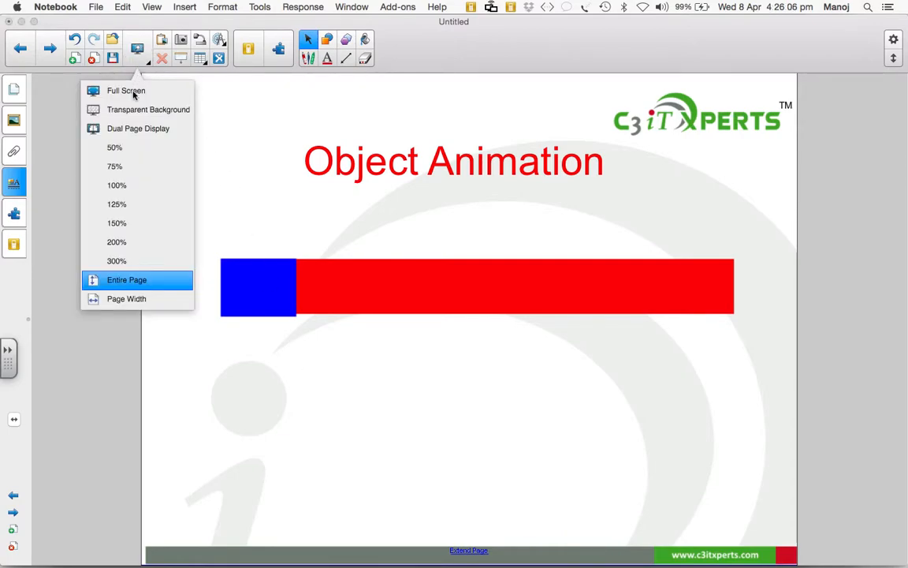
pyautogui.click(126, 90)
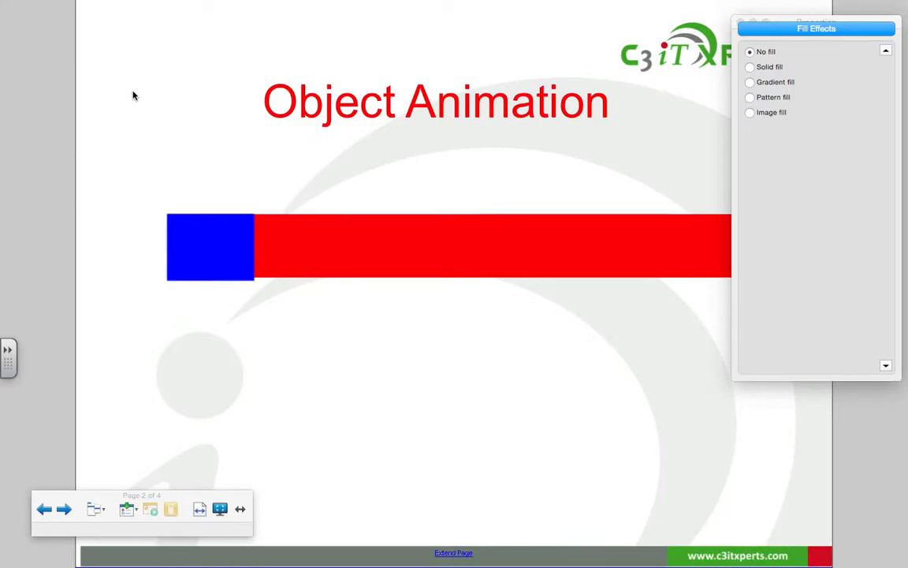
pyautogui.moveTo(722, 34)
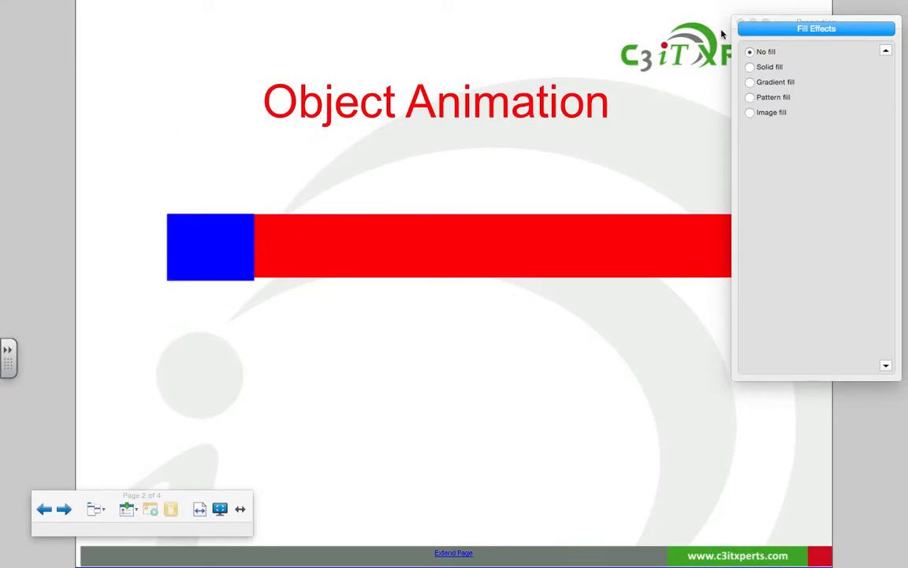
pyautogui.click(749, 51)
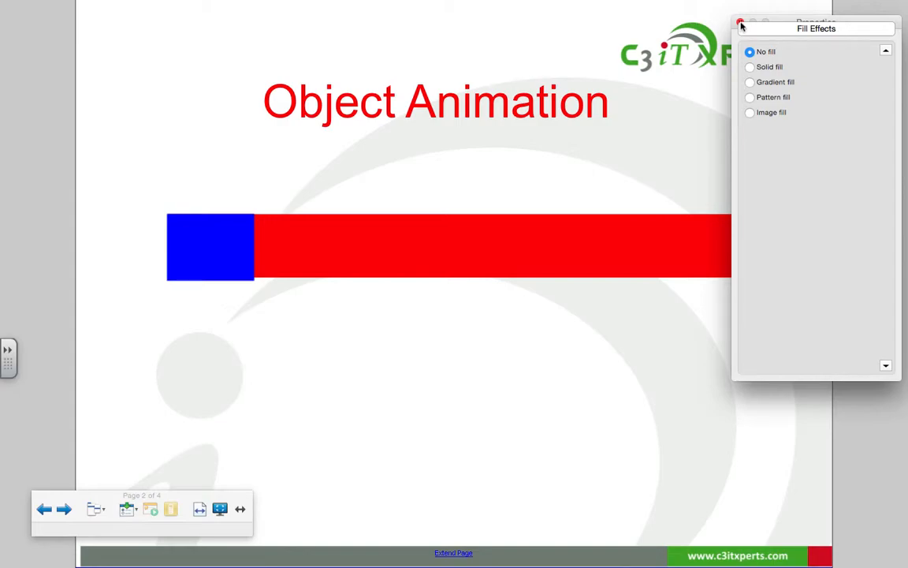
pyautogui.click(741, 22)
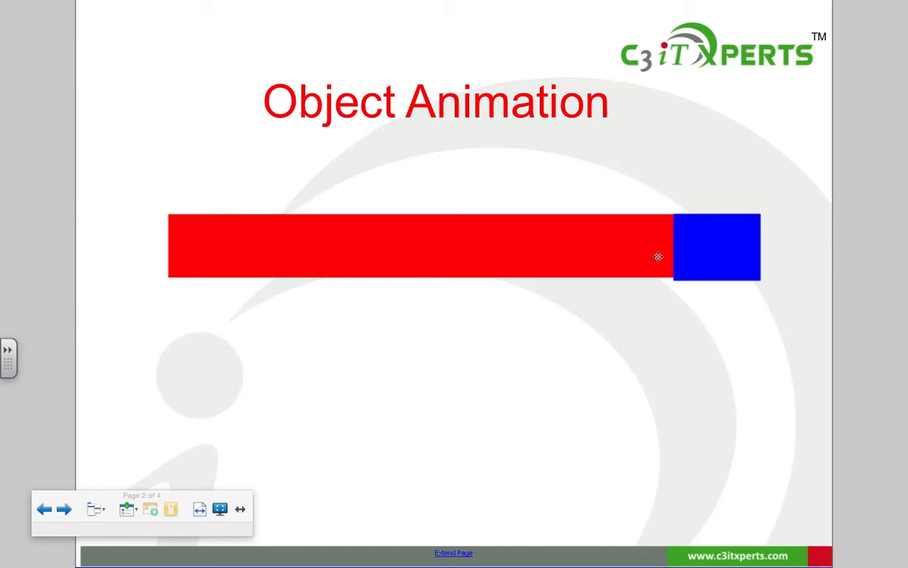
pyautogui.moveTo(243, 484)
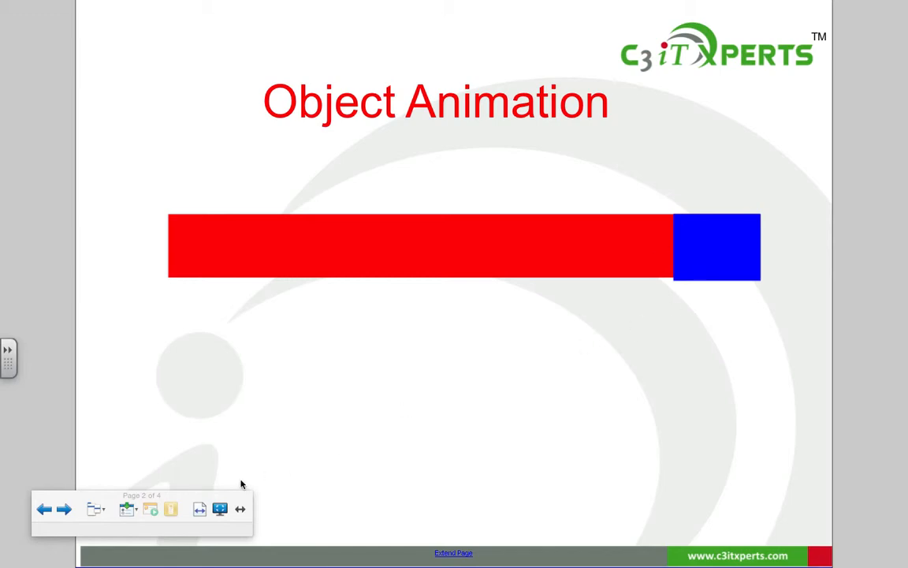
pyautogui.moveTo(202, 318)
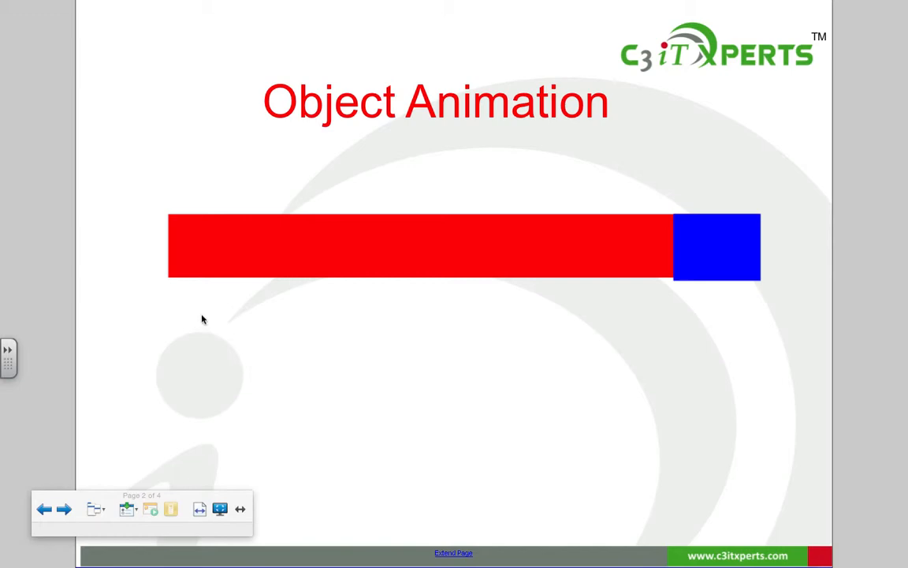
pyautogui.click(429, 271)
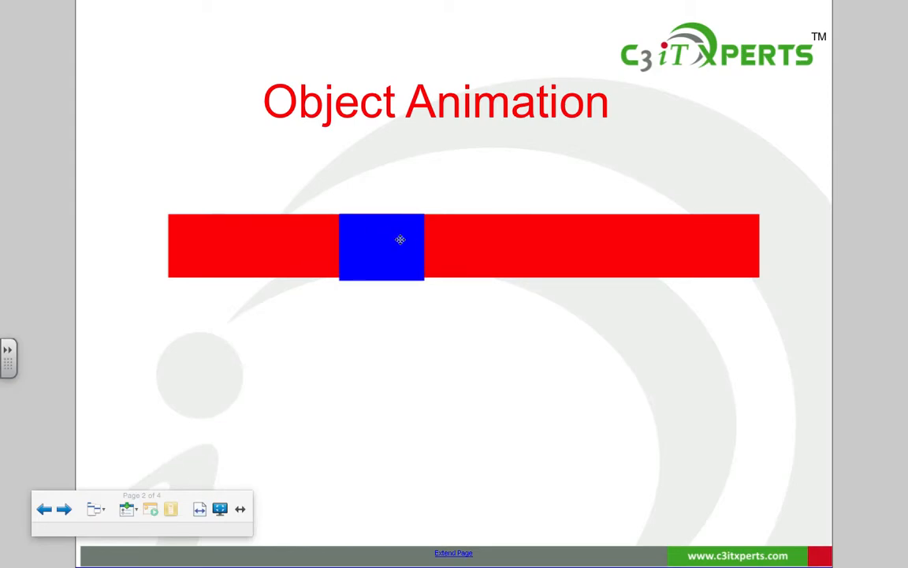
pyautogui.moveTo(401, 240); pyautogui.dragTo(470, 238)
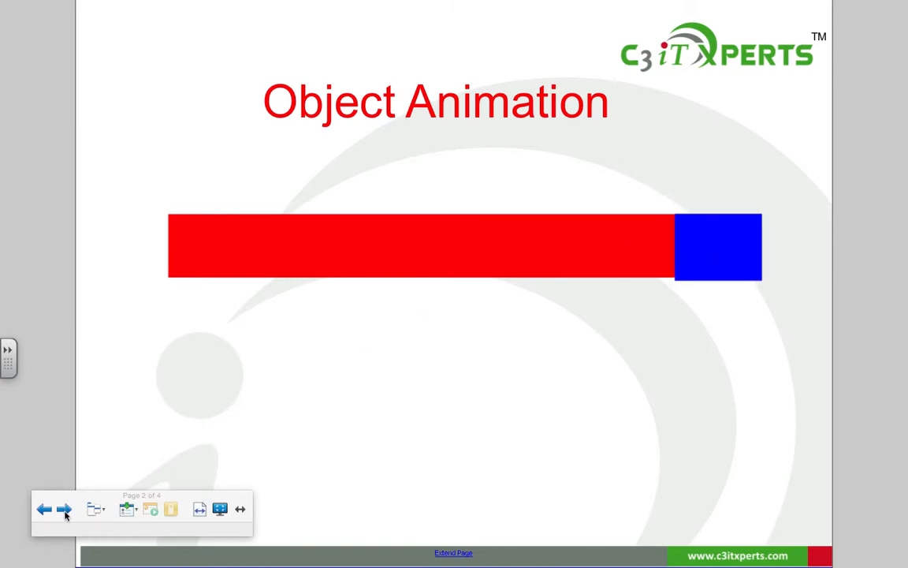
# Advance to the blank Object Animation page and leave full-screen presentation.
pyautogui.click(63, 508)
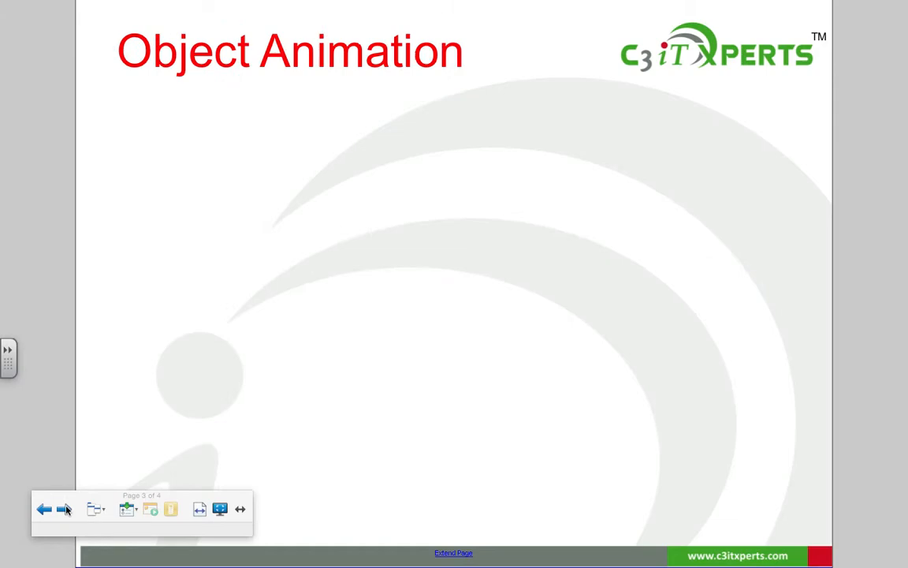
pyautogui.moveTo(186, 527)
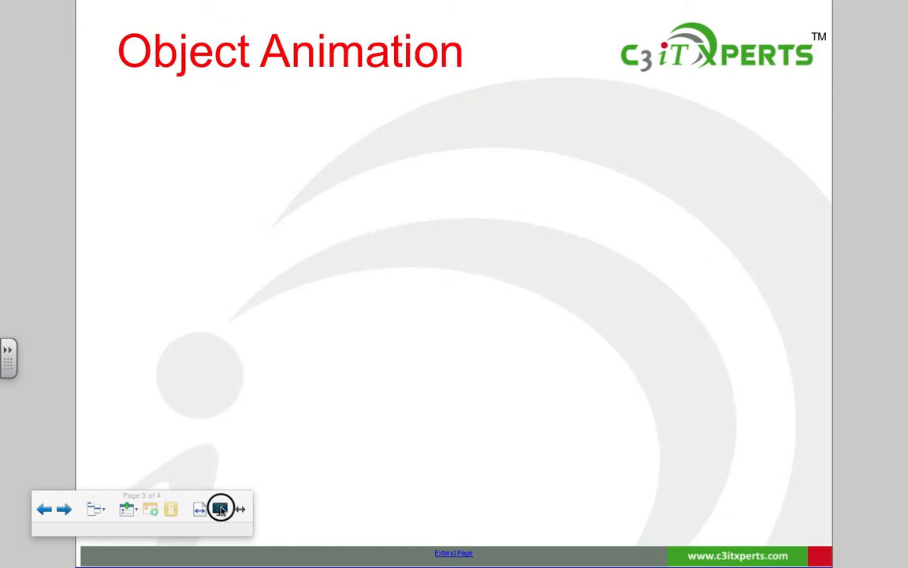
pyautogui.click(221, 508)
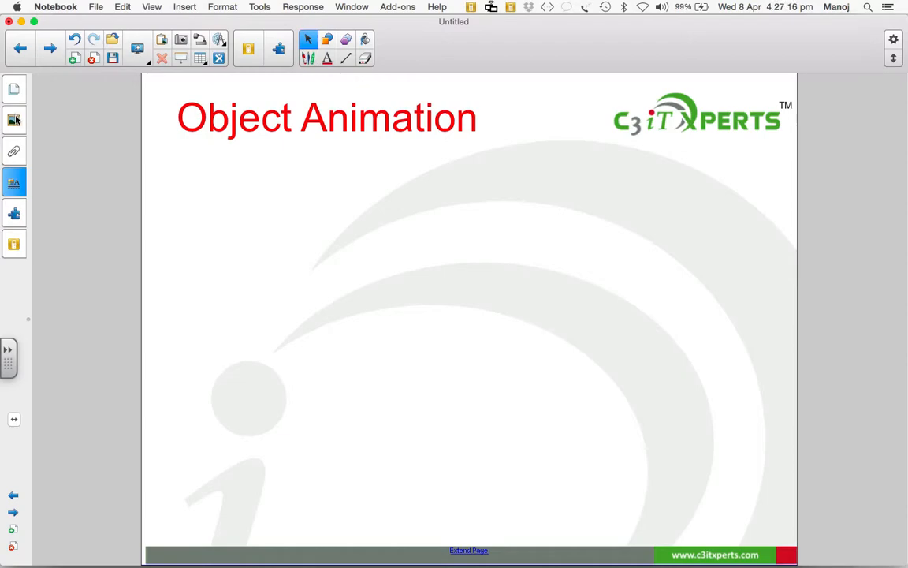
# Drag the Car wheel and Bike wheel gallery pictures onto the page side by side.
pyautogui.click(15, 120)
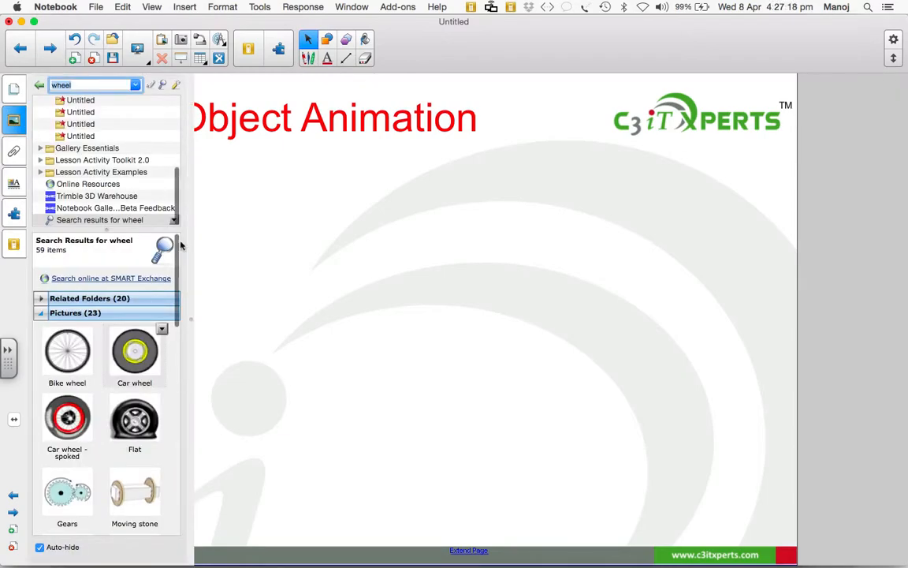
pyautogui.moveTo(134, 350); pyautogui.dragTo(244, 355)
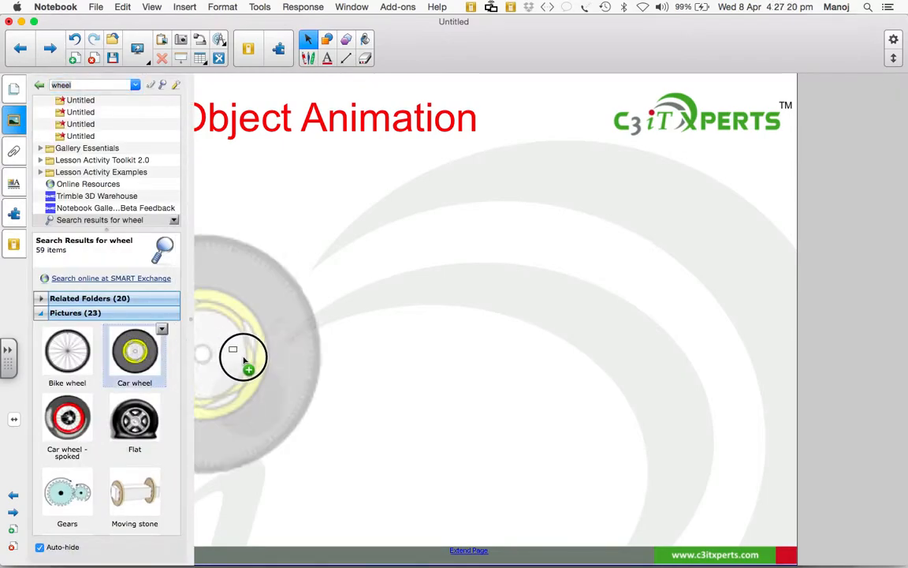
pyautogui.moveTo(245, 359); pyautogui.dragTo(322, 327)
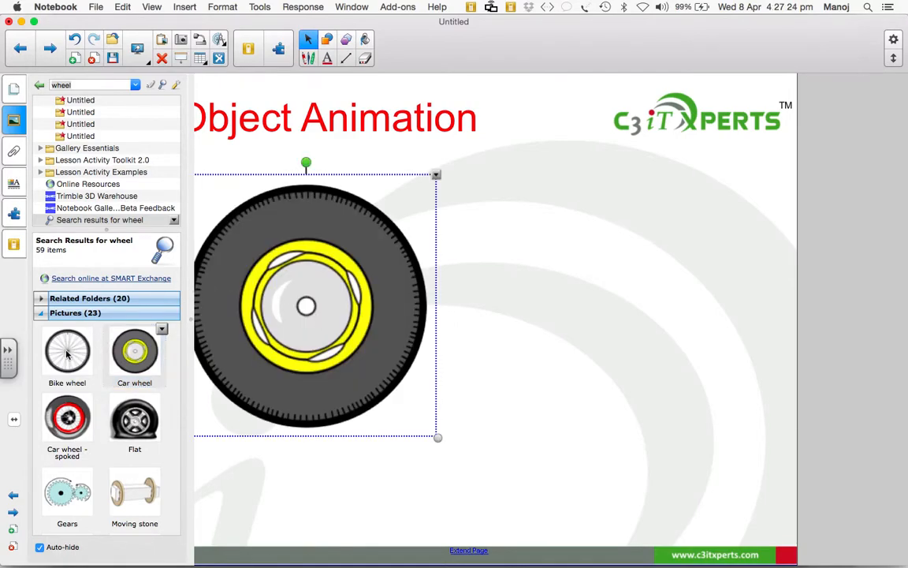
pyautogui.moveTo(66, 350); pyautogui.dragTo(580, 308)
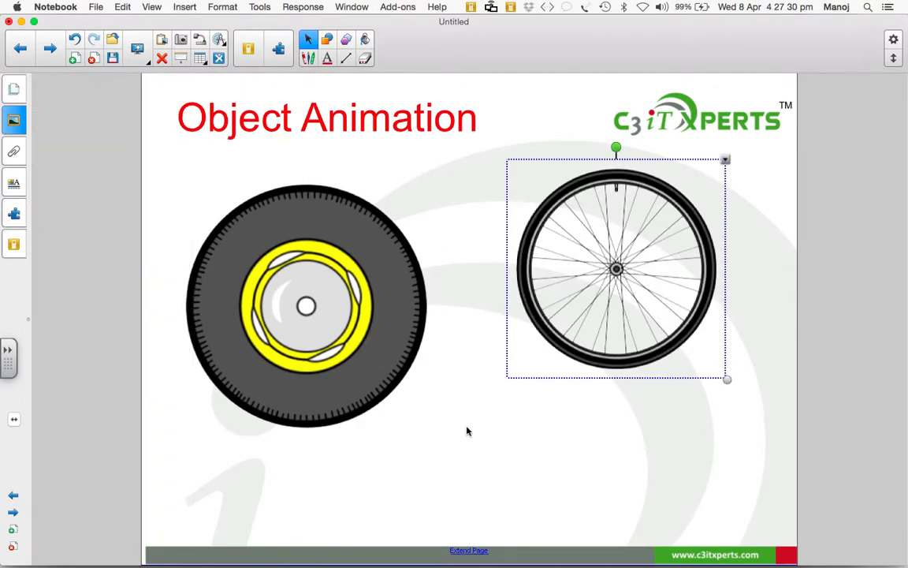
pyautogui.click(305, 305)
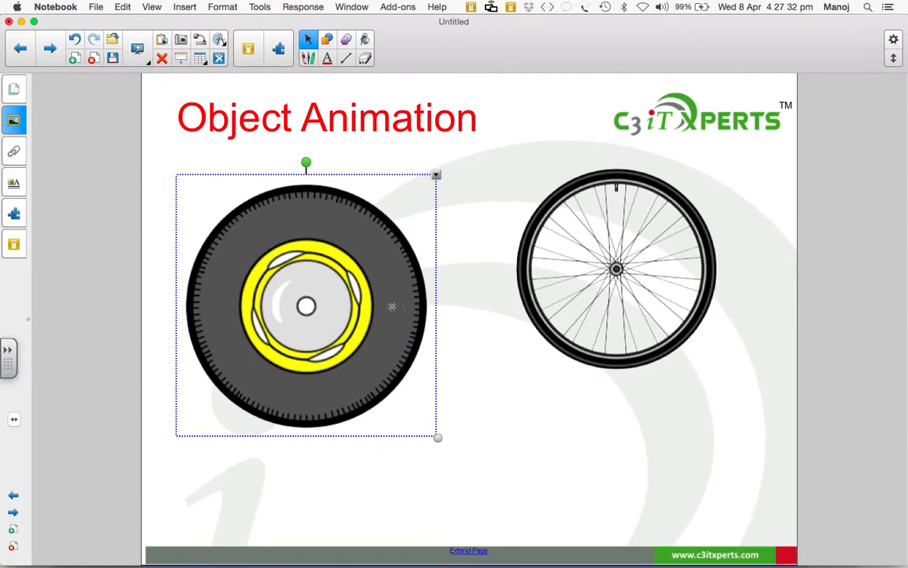
# Give the car wheel a Spin animation in the Counter-Clockwise direction.
pyautogui.click(14, 184)
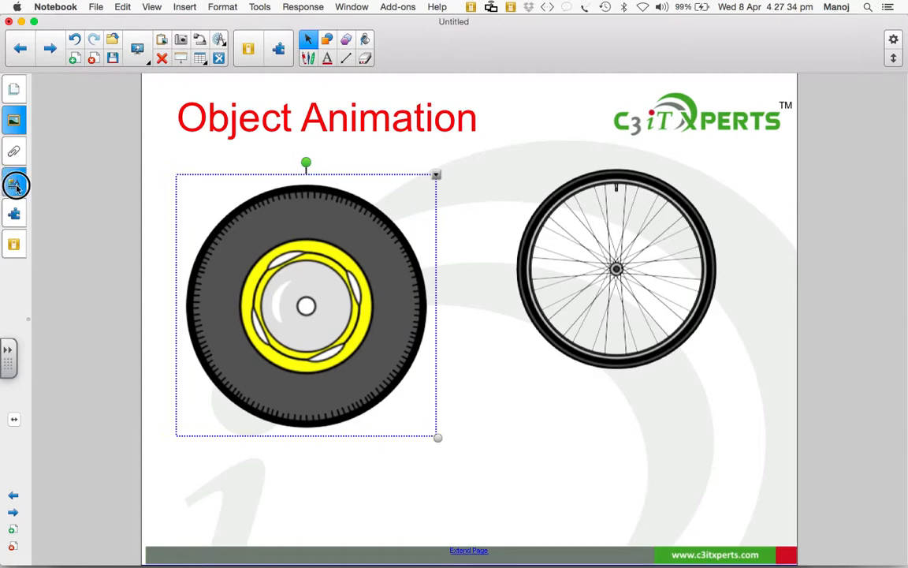
pyautogui.click(14, 186)
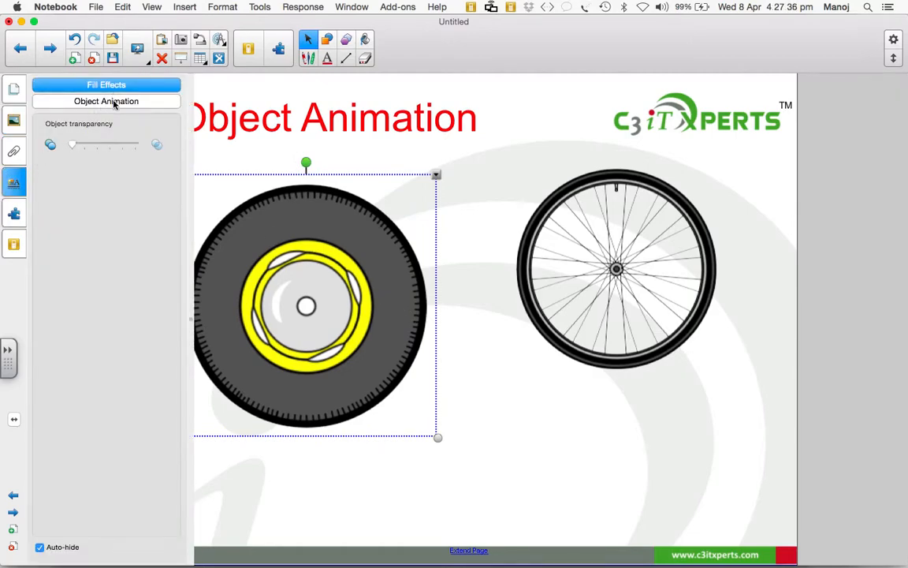
pyautogui.click(106, 101)
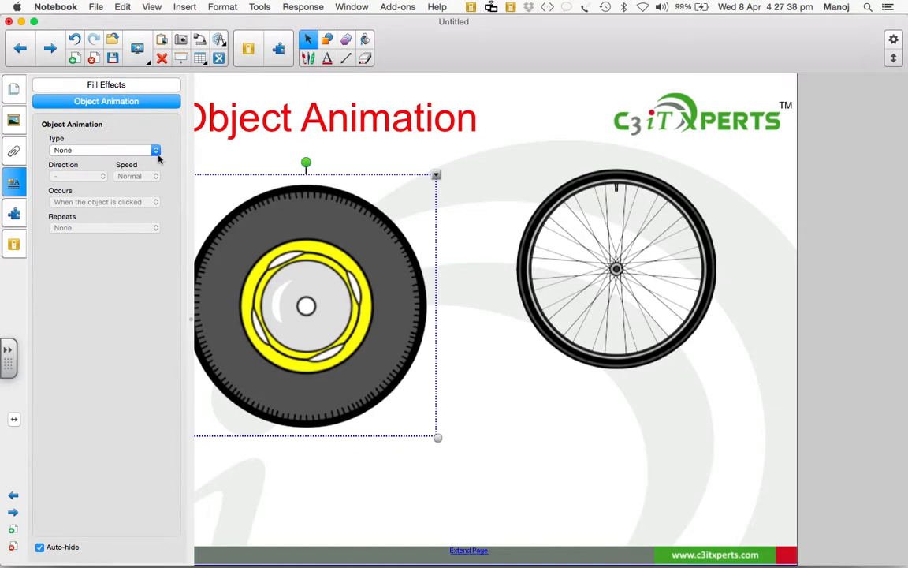
pyautogui.click(155, 150)
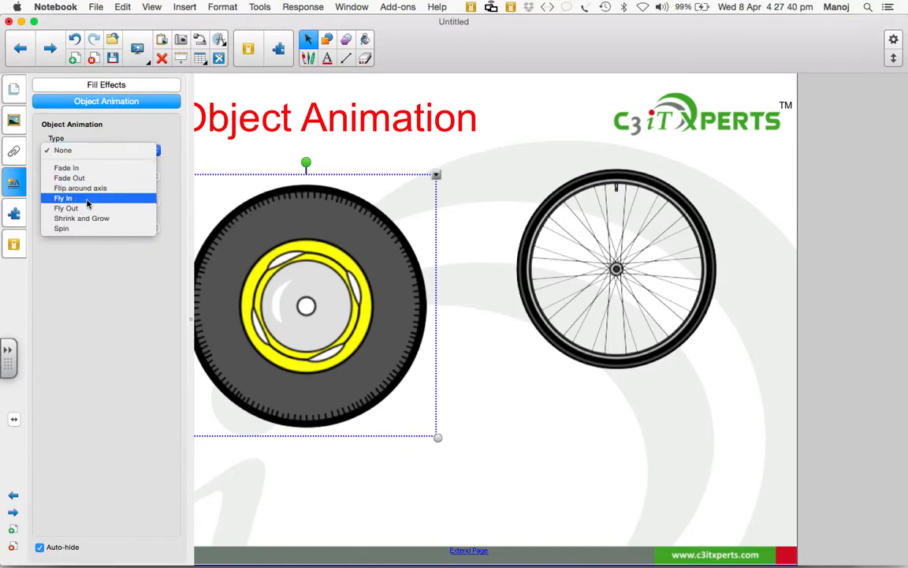
pyautogui.moveTo(62, 229)
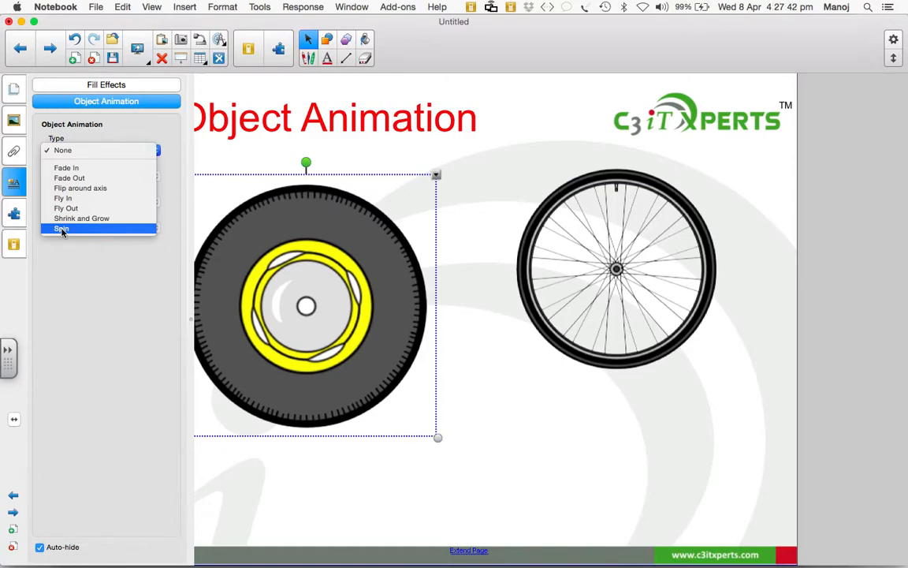
pyautogui.click(60, 227)
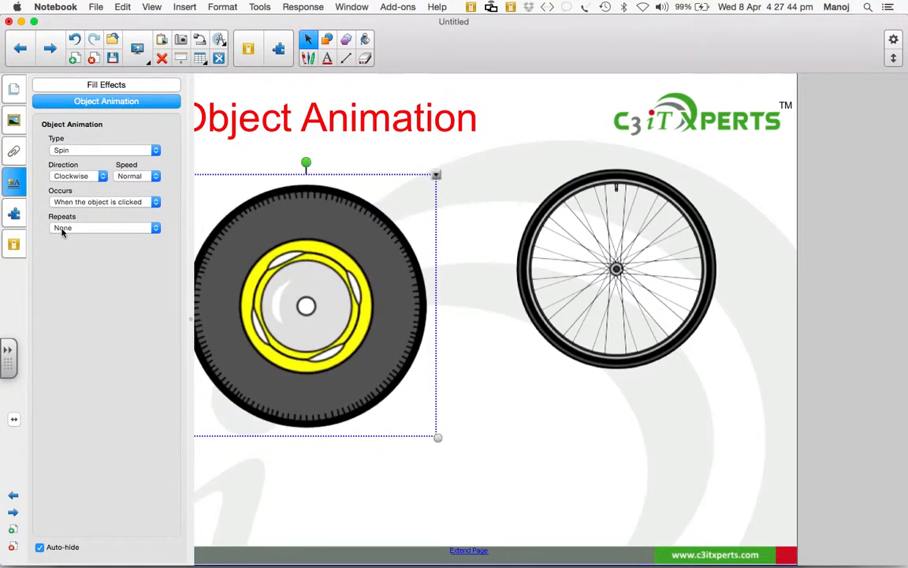
pyautogui.click(103, 177)
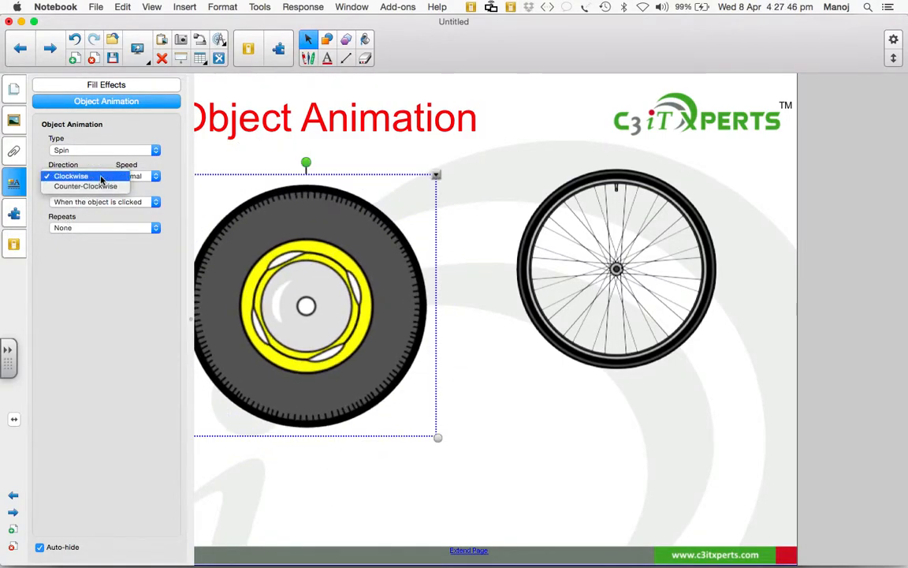
pyautogui.click(85, 186)
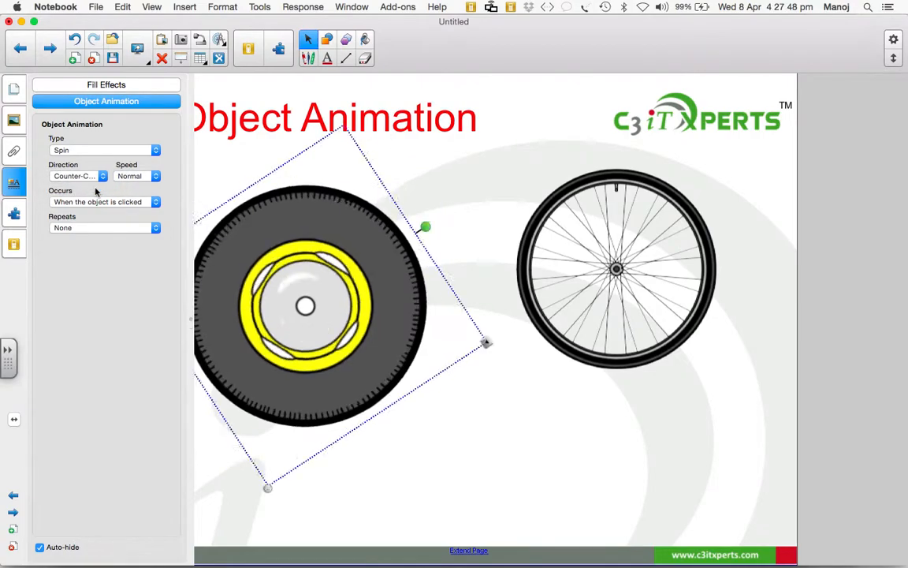
# Set the car wheel's spin to Slow speed, repeating Forever.
pyautogui.click(139, 177)
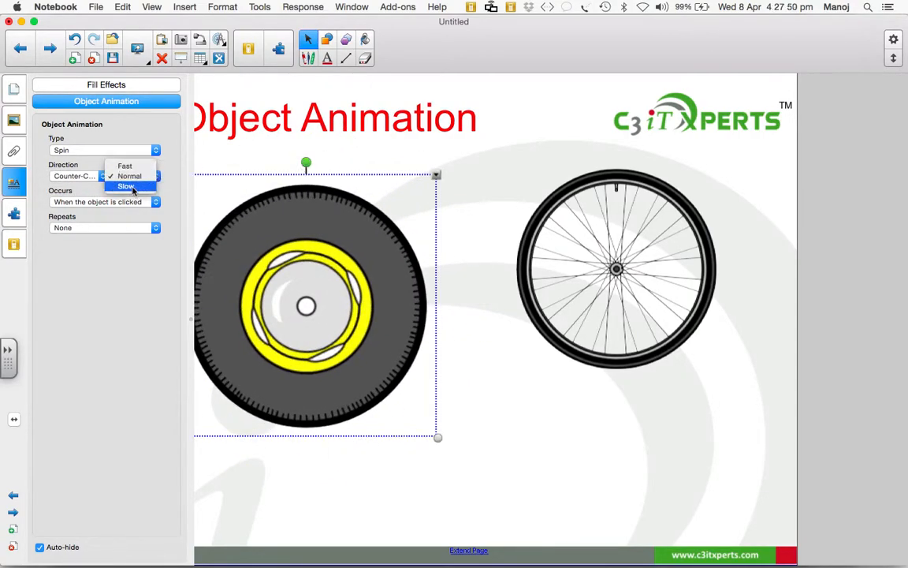
pyautogui.click(126, 186)
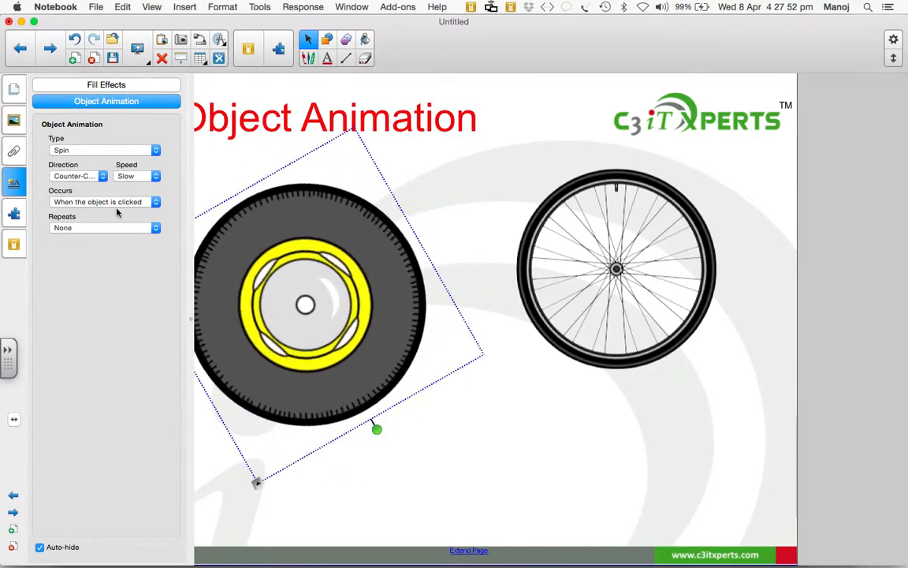
pyautogui.moveTo(377, 429); pyautogui.dragTo(429, 375)
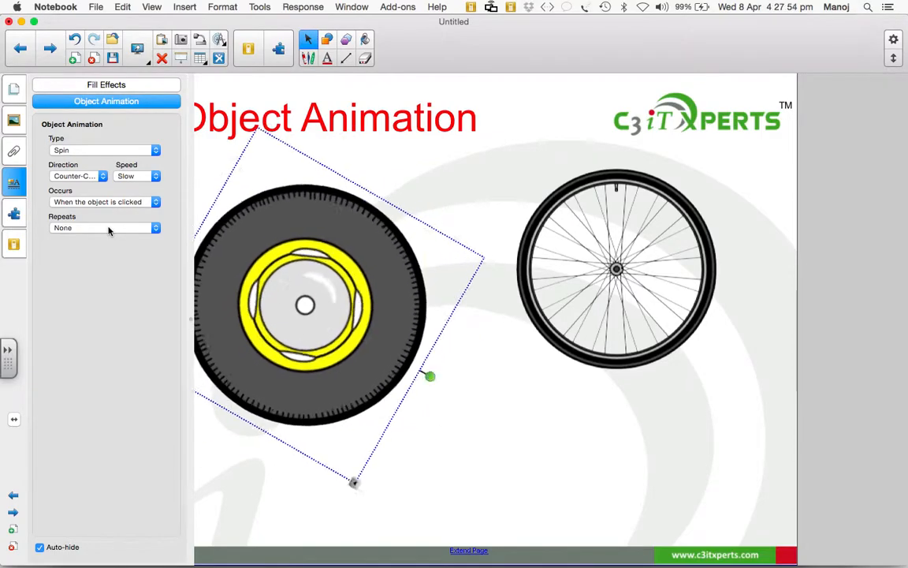
pyautogui.click(102, 227)
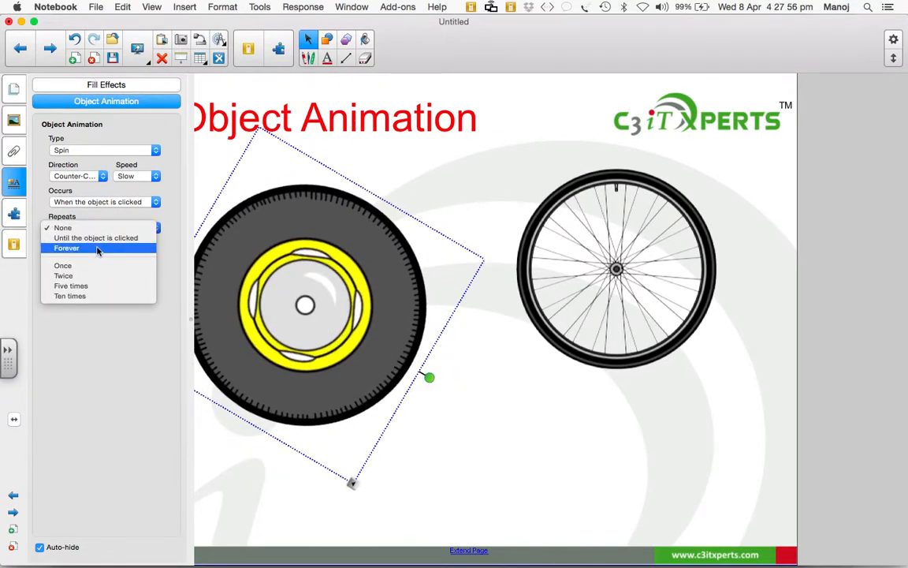
pyautogui.click(66, 248)
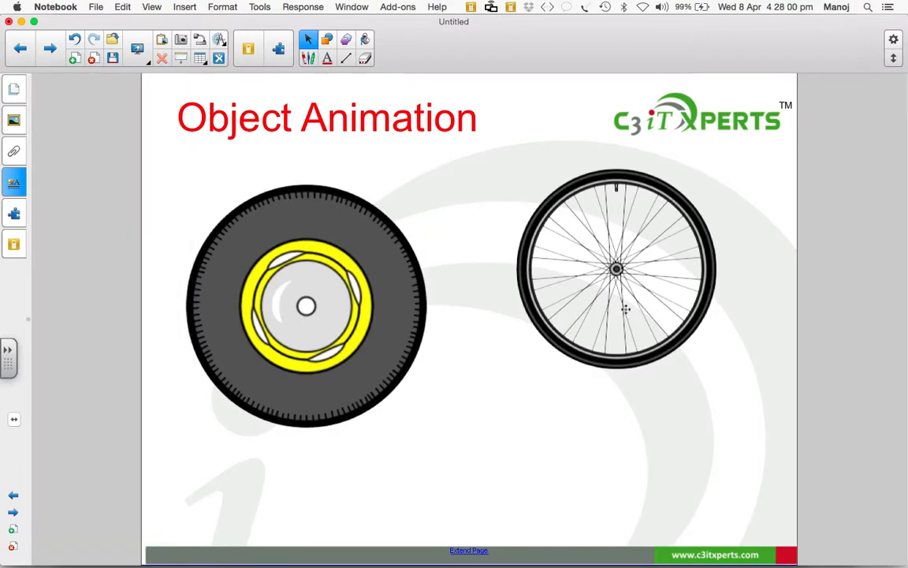
# Give the bike wheel a Slow Counter-Clockwise Spin animation and set its repeats.
pyautogui.click(618, 268)
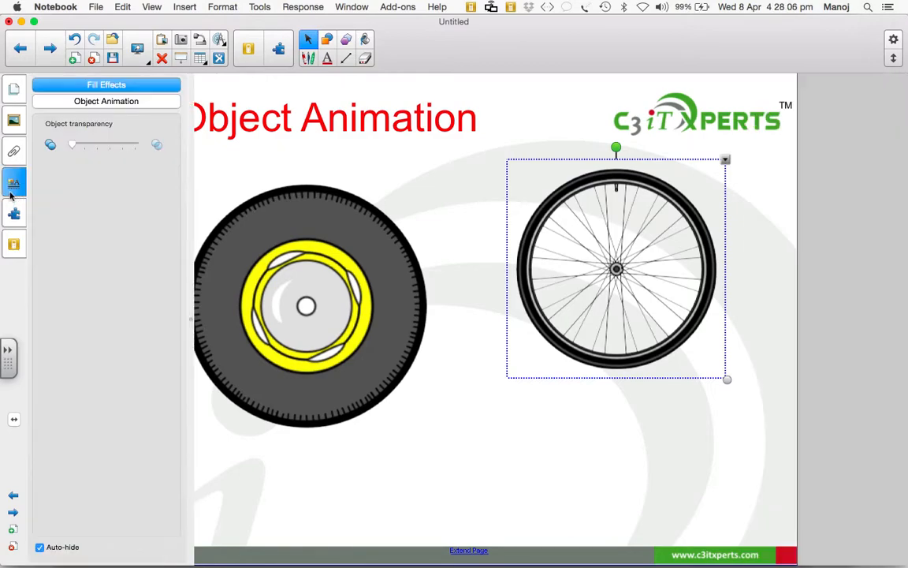
pyautogui.click(105, 101)
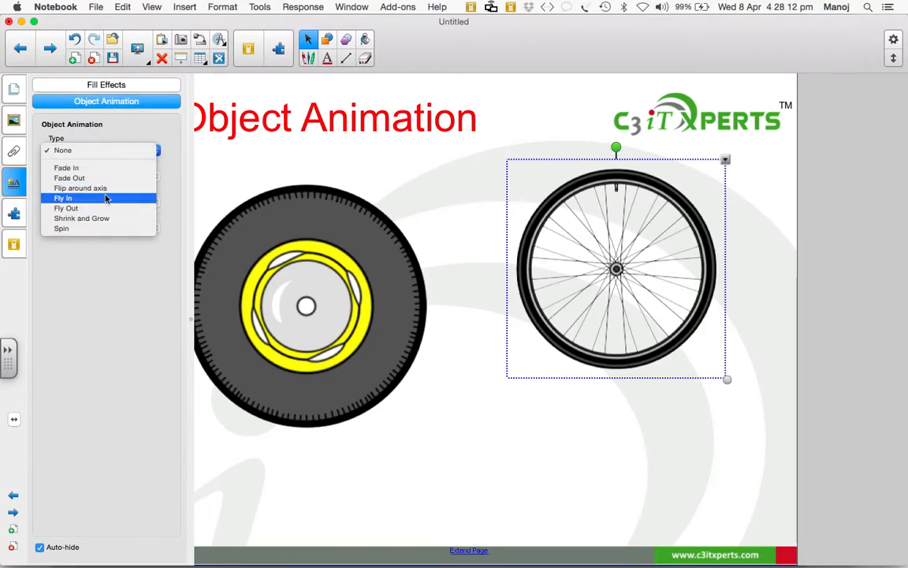
pyautogui.click(60, 227)
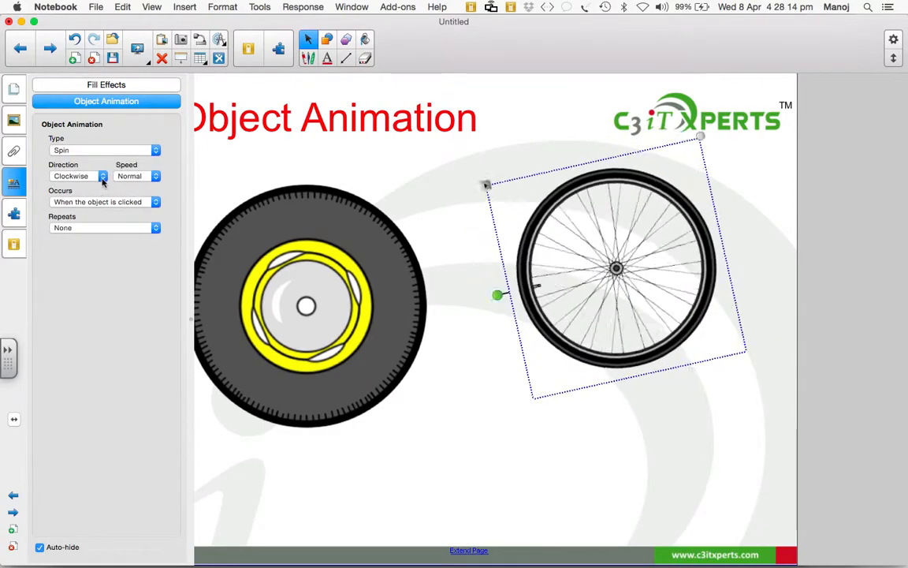
pyautogui.click(103, 176)
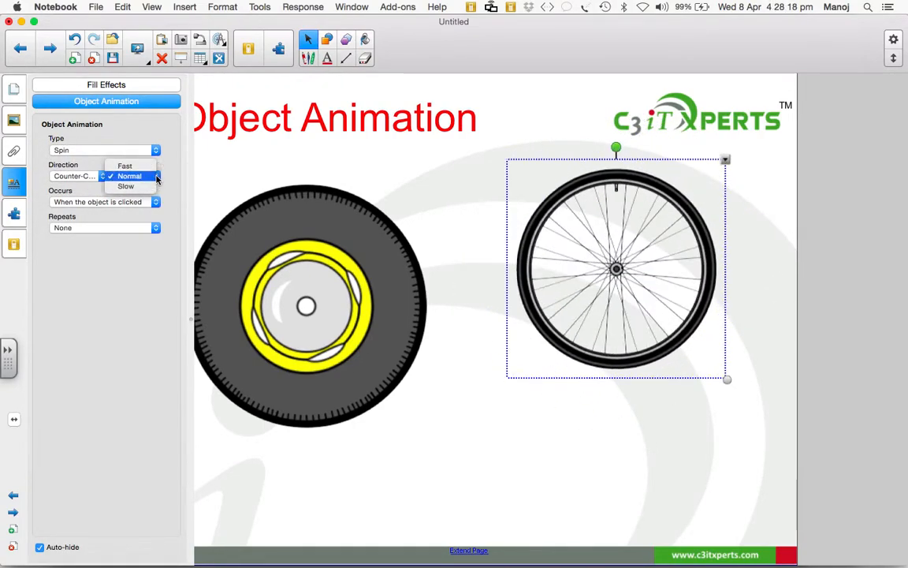
pyautogui.click(126, 186)
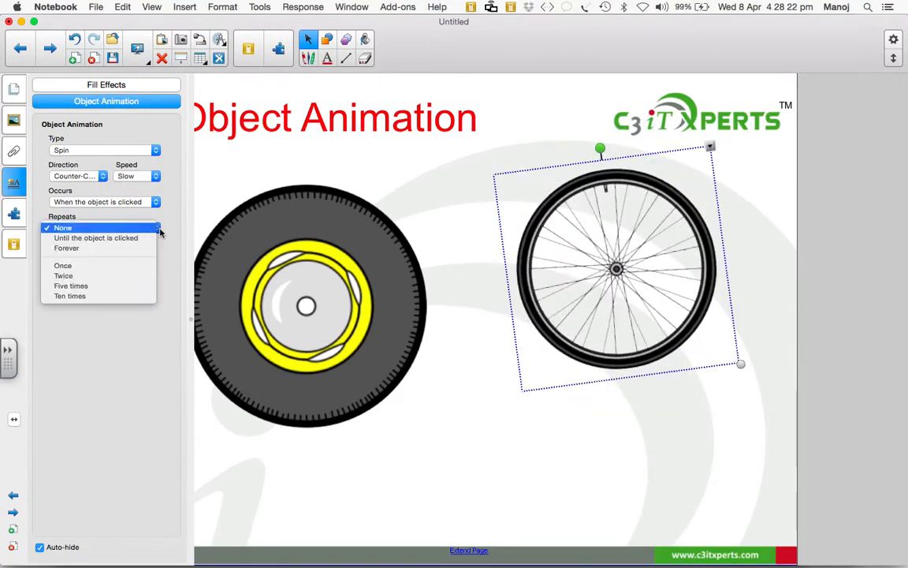
pyautogui.click(66, 248)
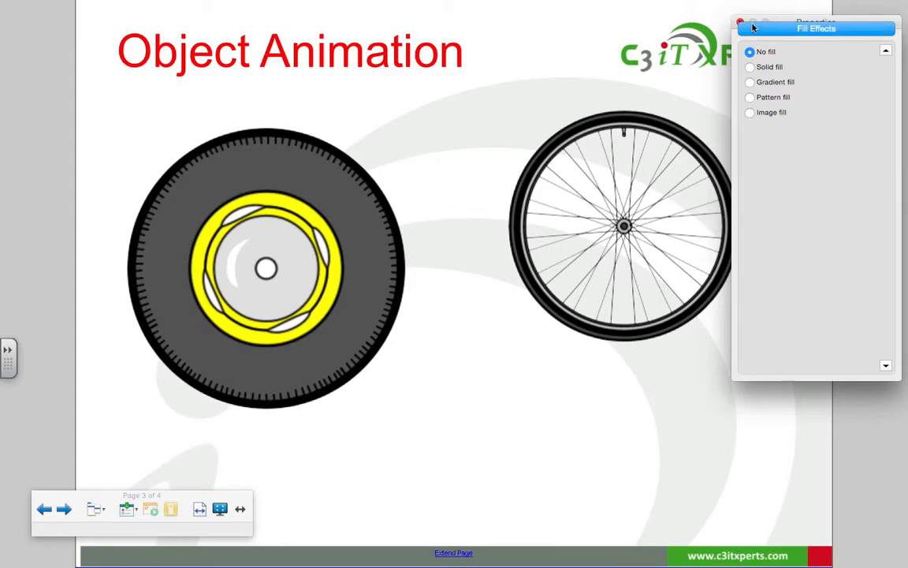
pyautogui.click(741, 22)
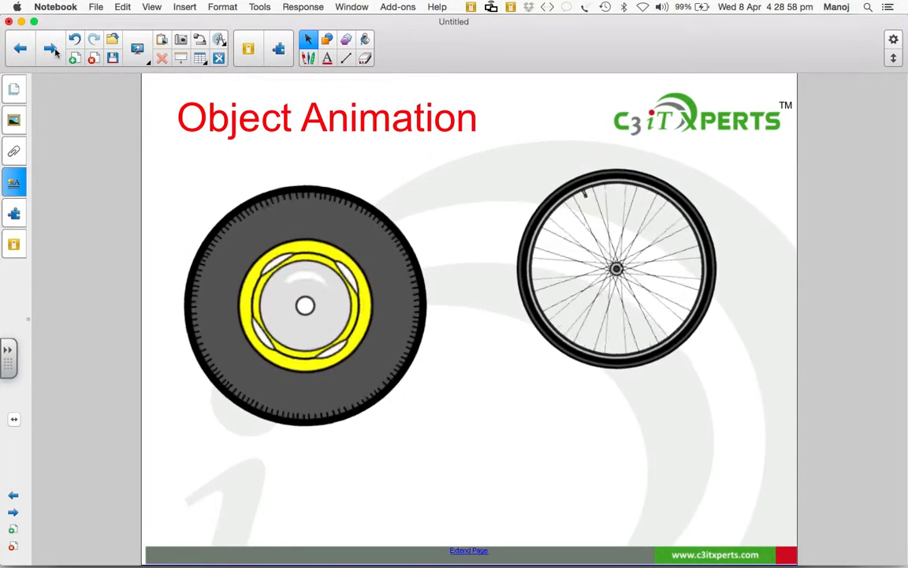
# Go to the 'Who invented Thermometer?' page and choose the ellipse shape tool.
pyautogui.click(51, 49)
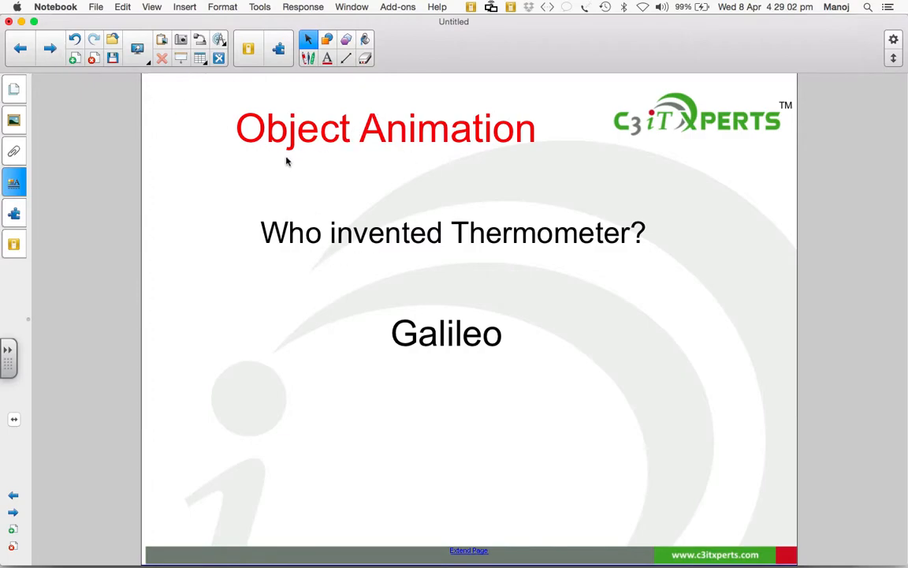
pyautogui.moveTo(407, 233)
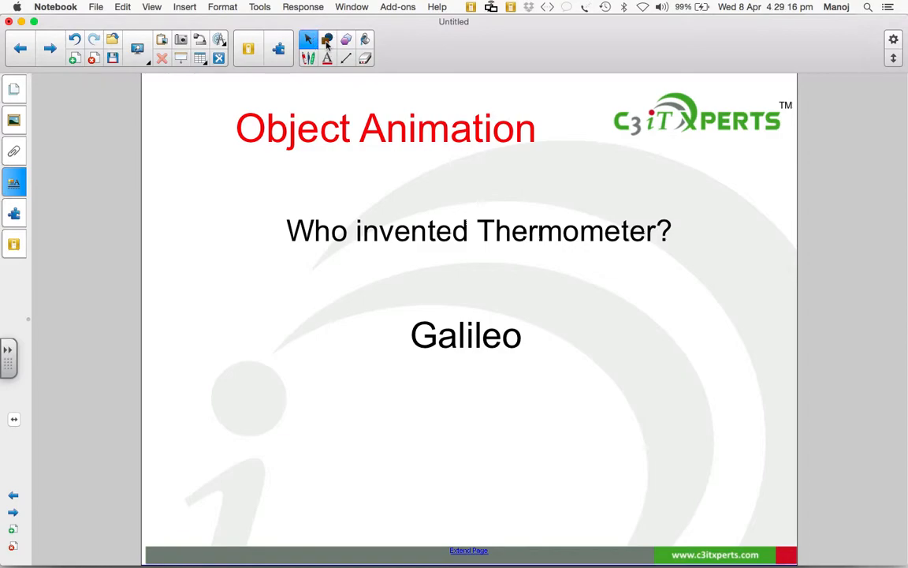
pyautogui.click(346, 39)
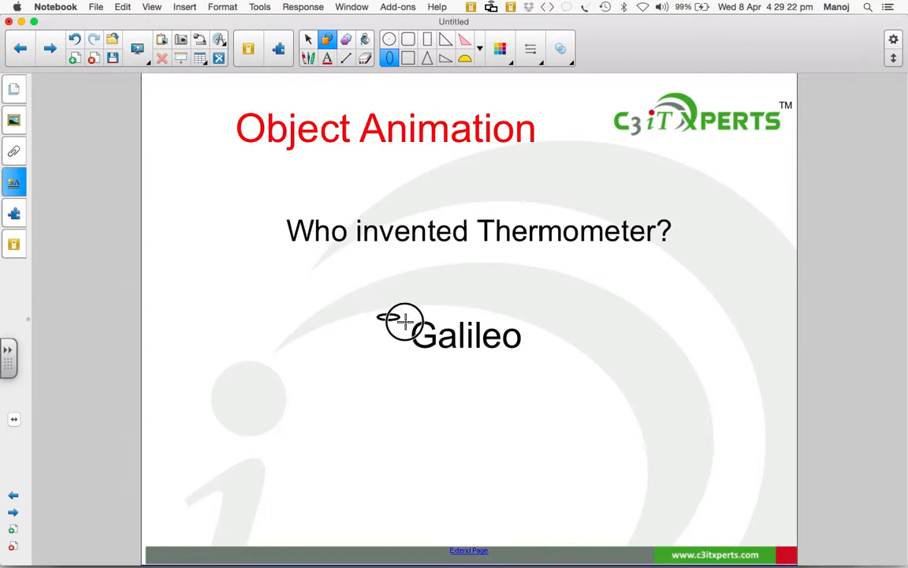
# Draw an ellipse over 'Galileo' and fill it solid red to hide the answer.
pyautogui.moveTo(386, 323); pyautogui.dragTo(560, 363)
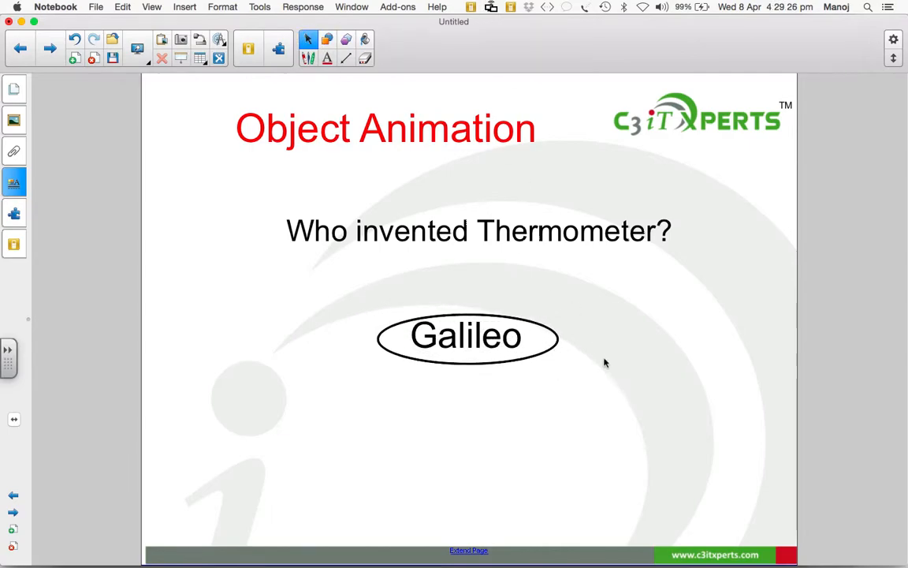
pyautogui.click(465, 336)
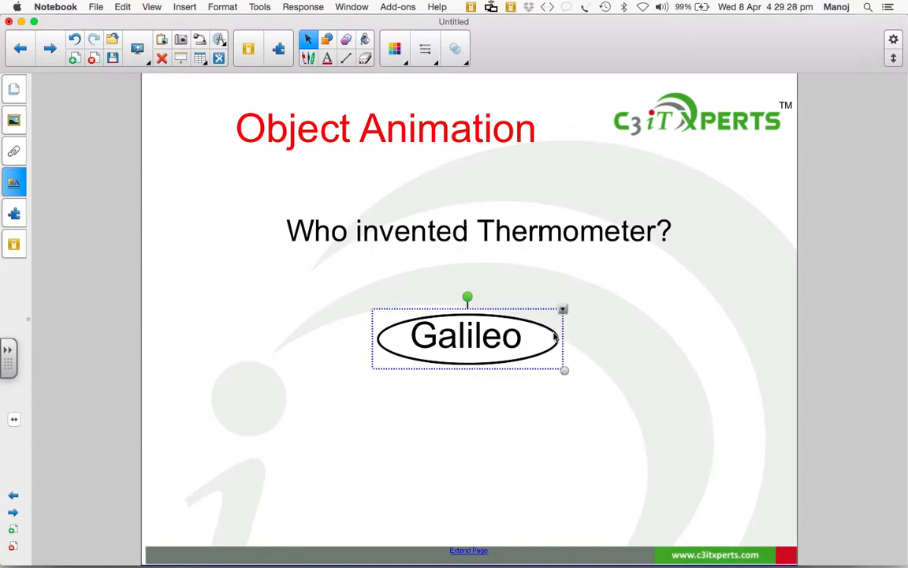
pyautogui.click(394, 47)
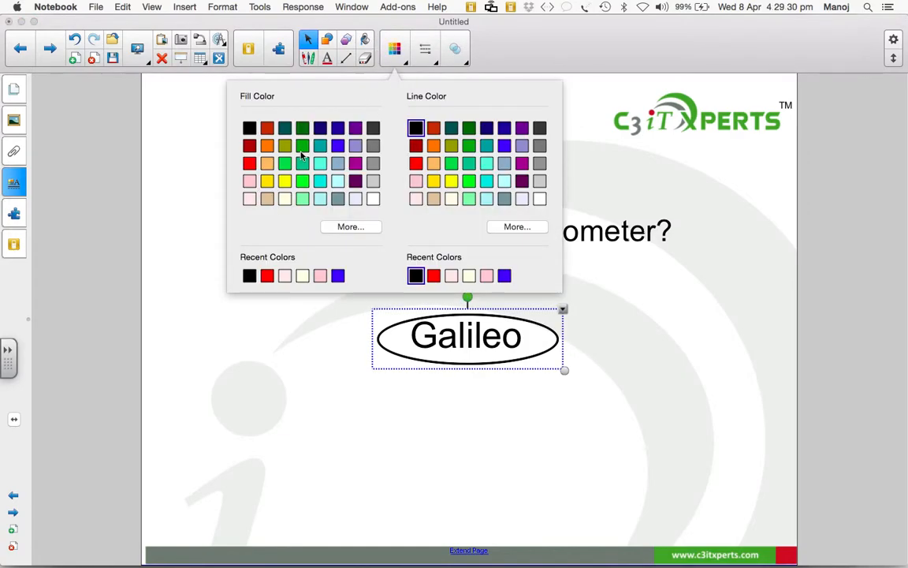
pyautogui.click(249, 163)
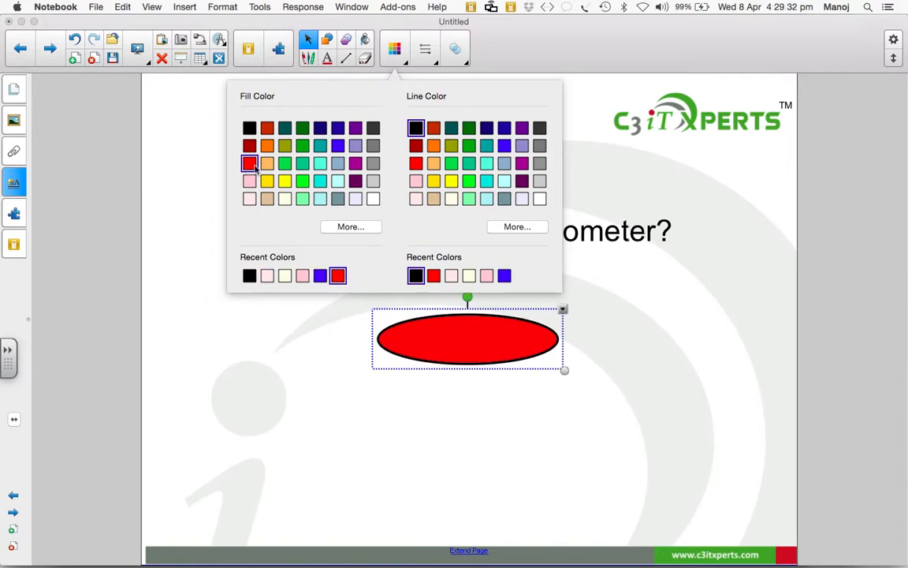
pyautogui.click(416, 162)
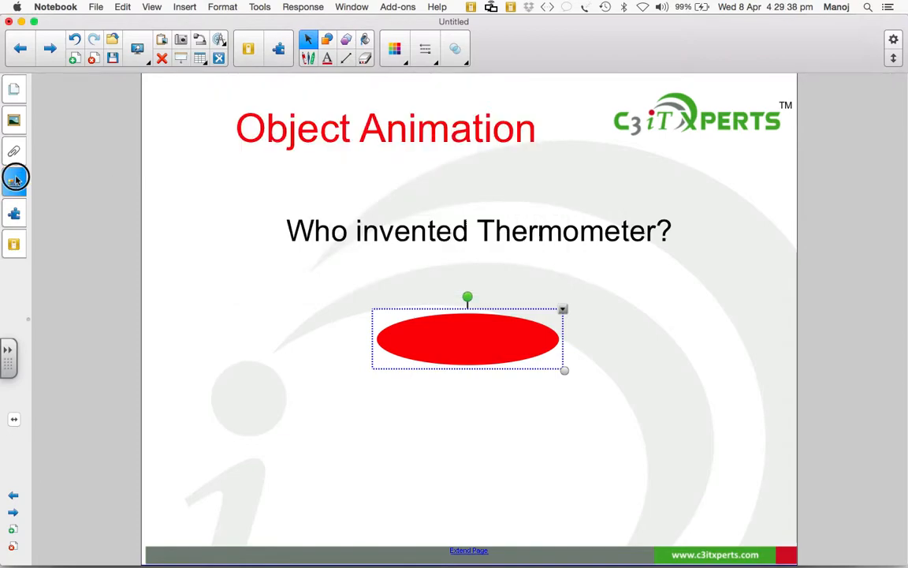
# Give the red ellipse a Fade Out animation on click and choose its speed.
pyautogui.click(14, 176)
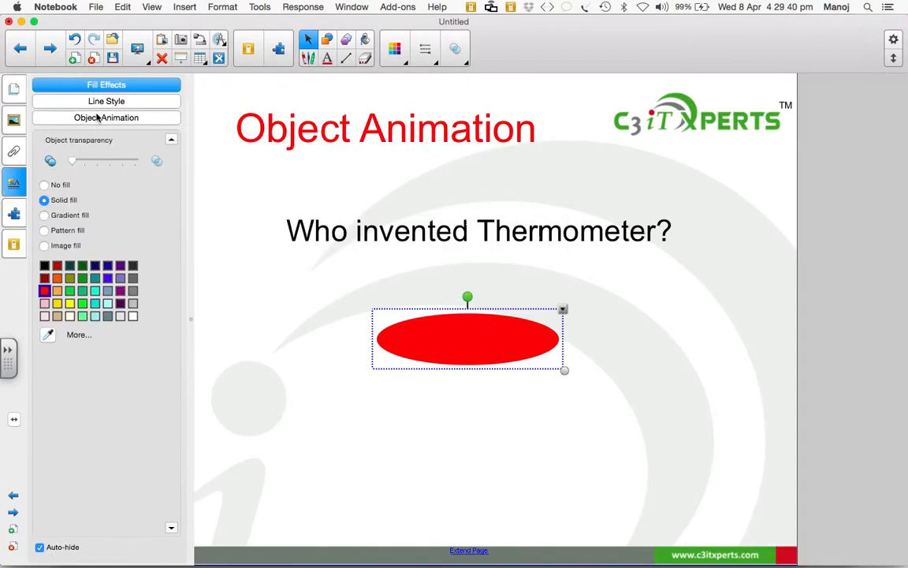
pyautogui.click(107, 117)
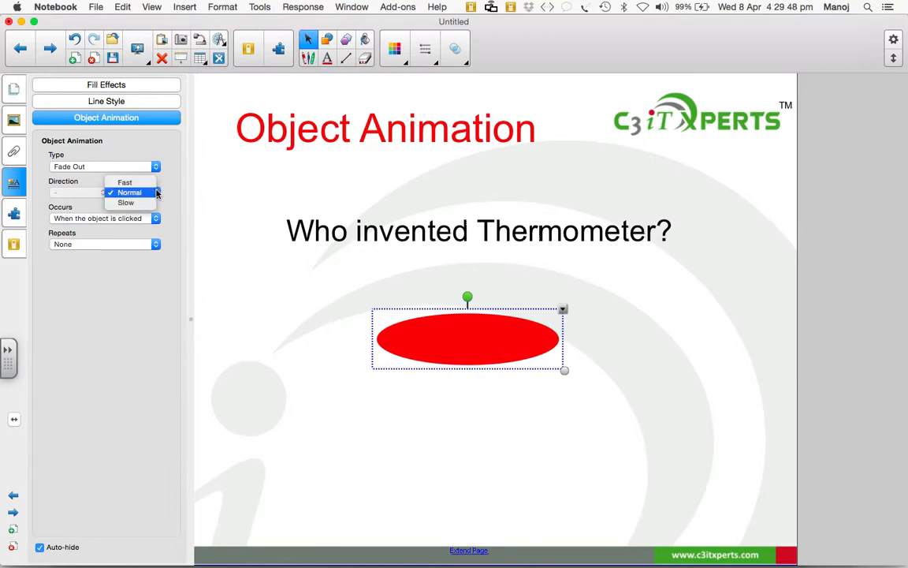
pyautogui.click(126, 202)
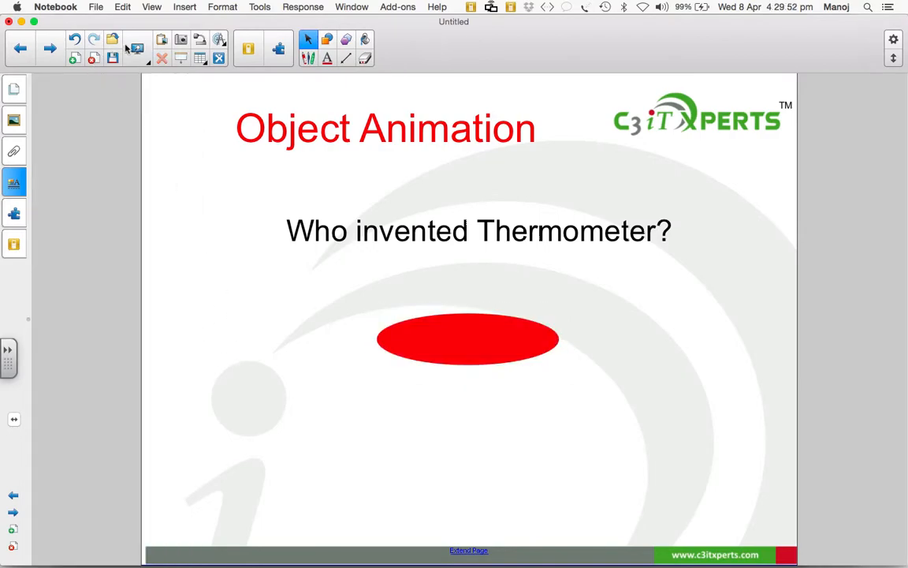
# Switch the thermometer question page to Full Screen view from the View Screens menu.
pyautogui.click(137, 48)
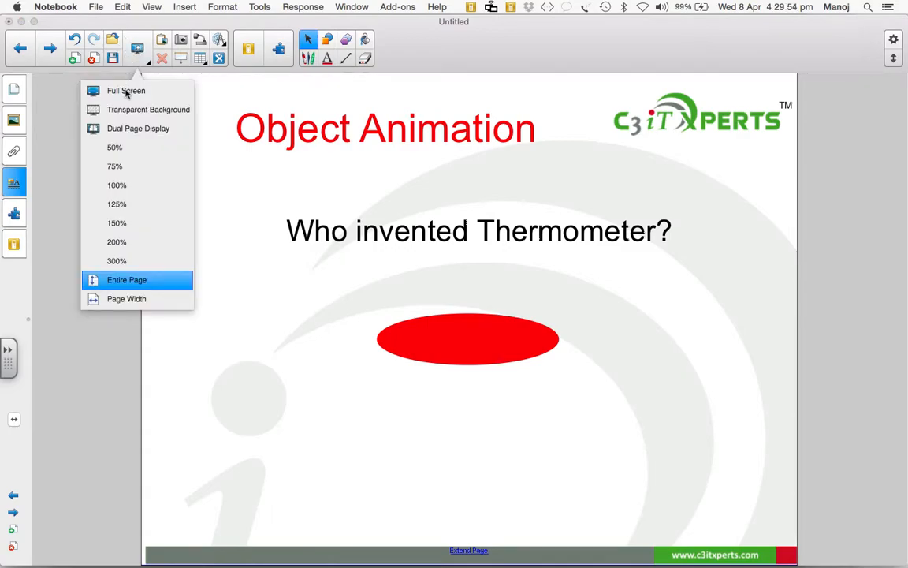
pyautogui.click(126, 280)
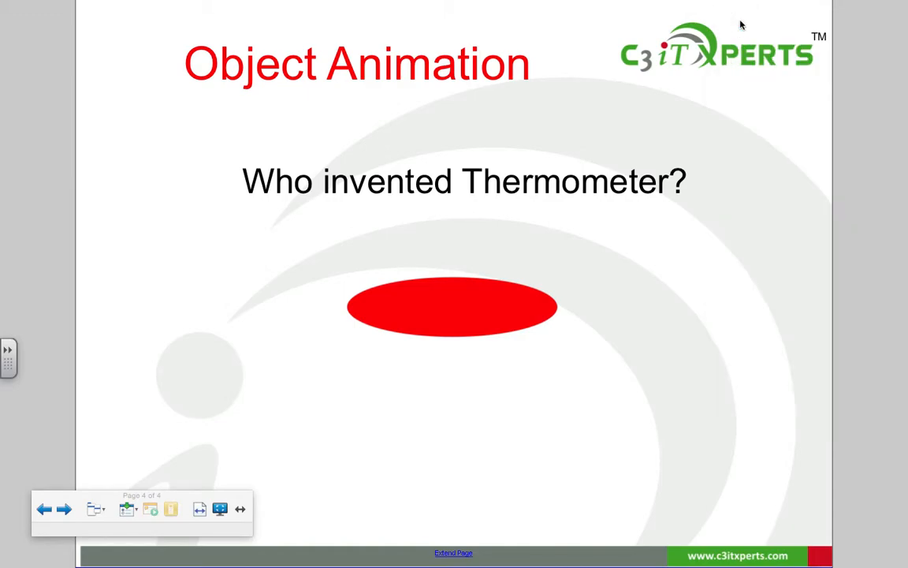
pyautogui.moveTo(526, 396)
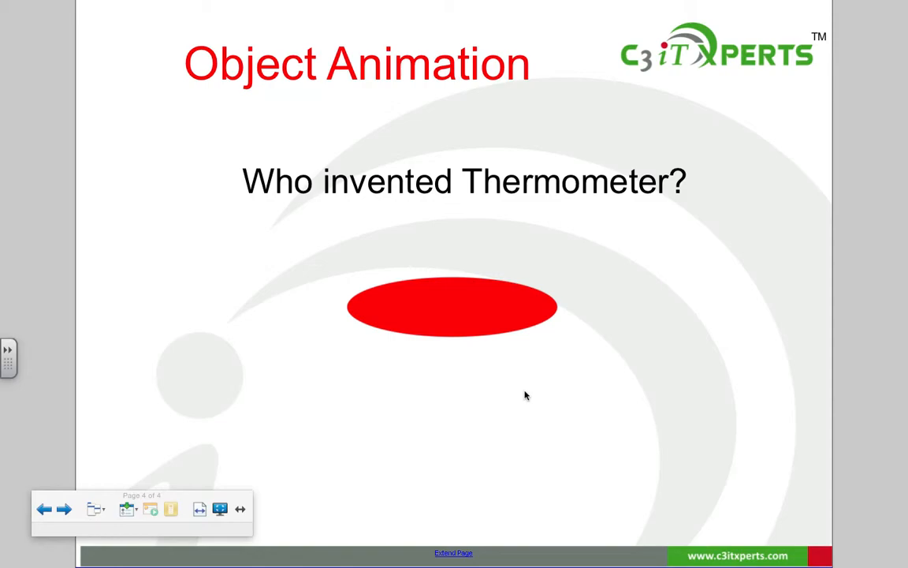
pyautogui.moveTo(509, 432)
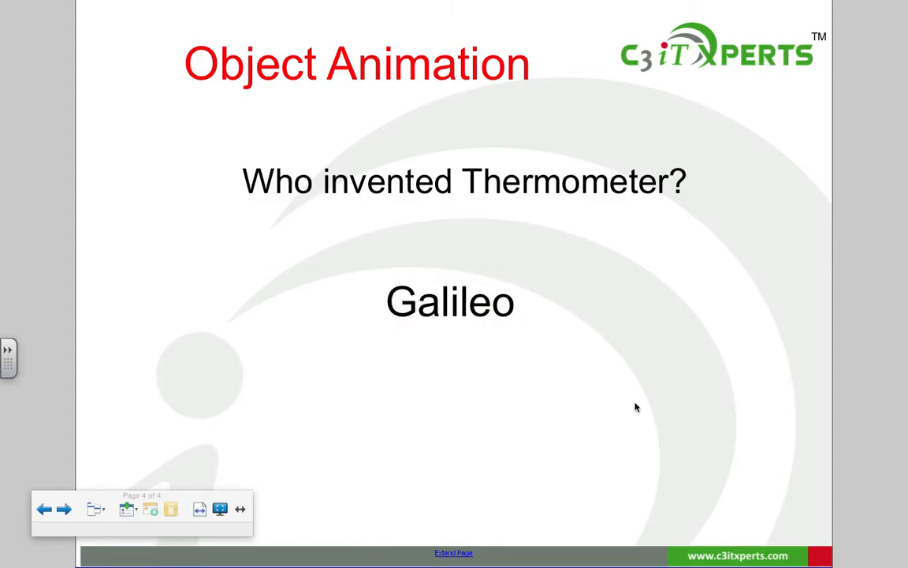
pyautogui.moveTo(484, 438)
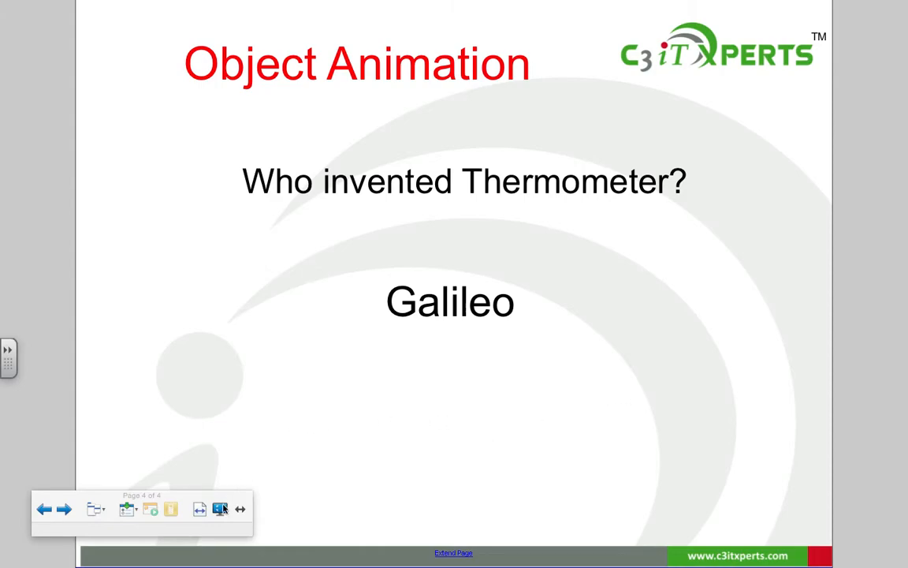
pyautogui.moveTo(366, 473)
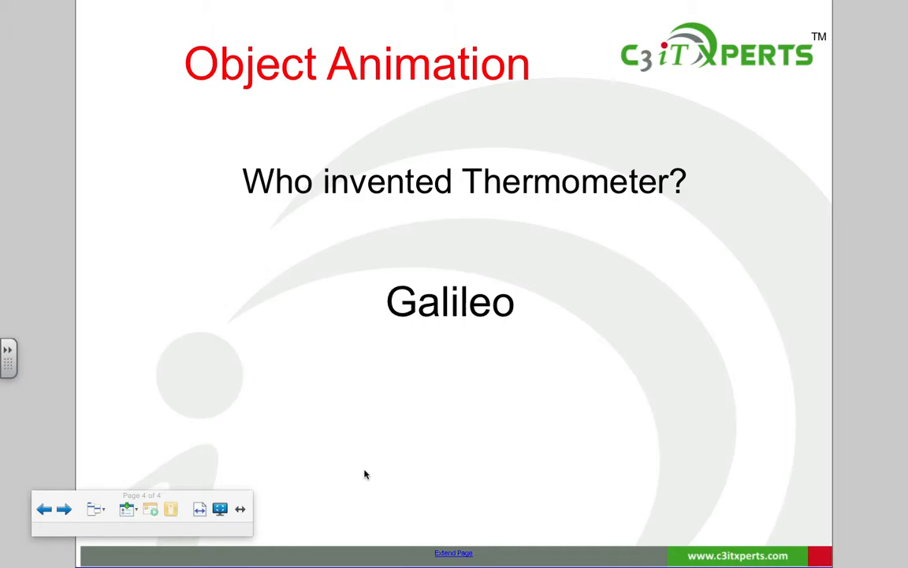